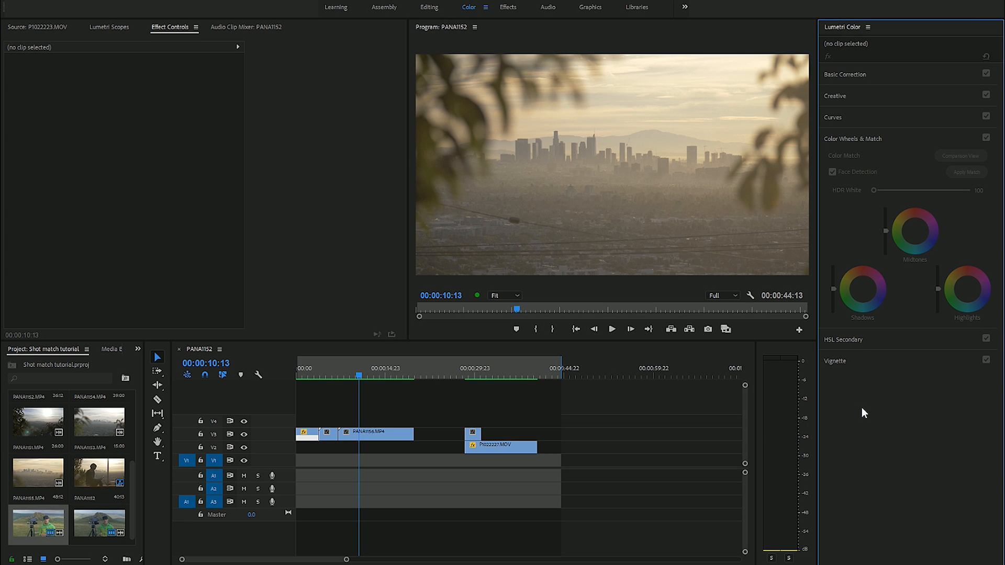
{"action": "mouse_move", "coordinate": [902, 282]}
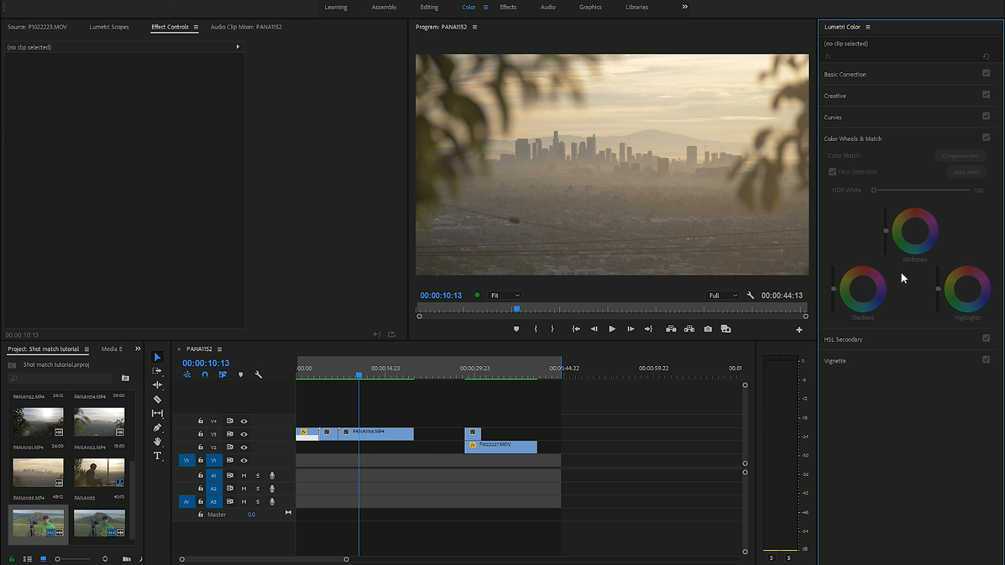
{"action": "mouse_move", "coordinate": [931, 339]}
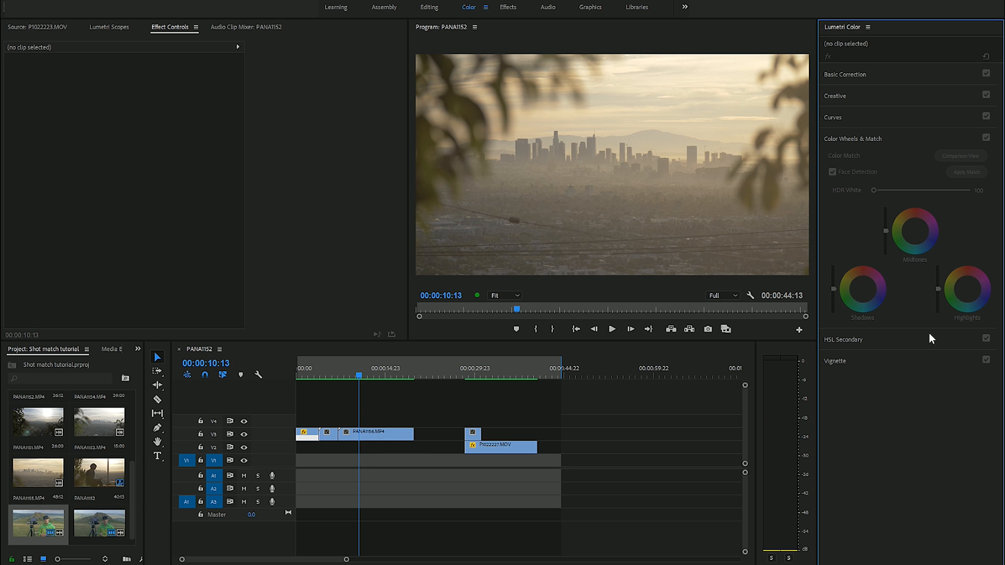
{"action": "mouse_move", "coordinate": [653, 245]}
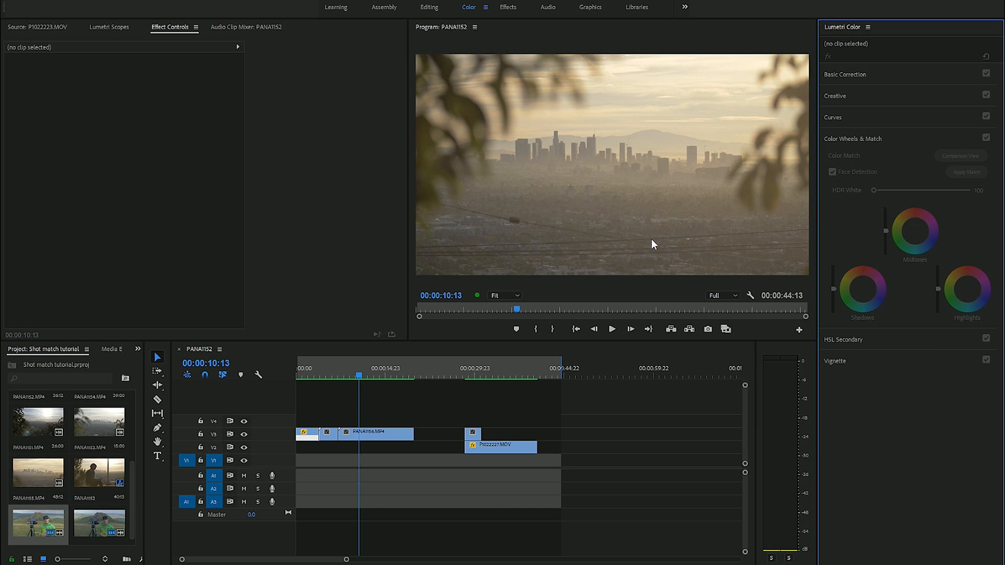
{"action": "mouse_move", "coordinate": [654, 255]}
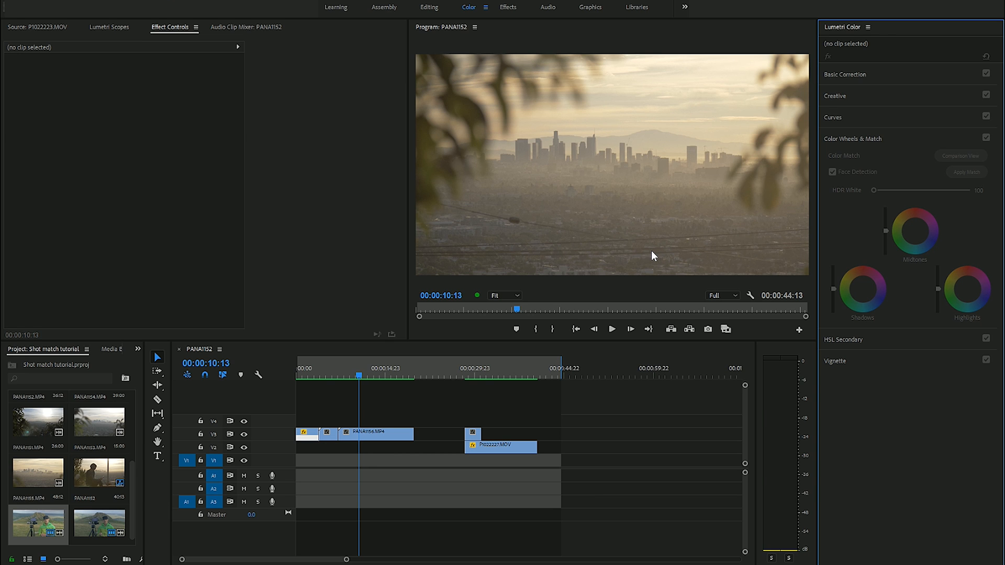
{"action": "mouse_move", "coordinate": [918, 208]}
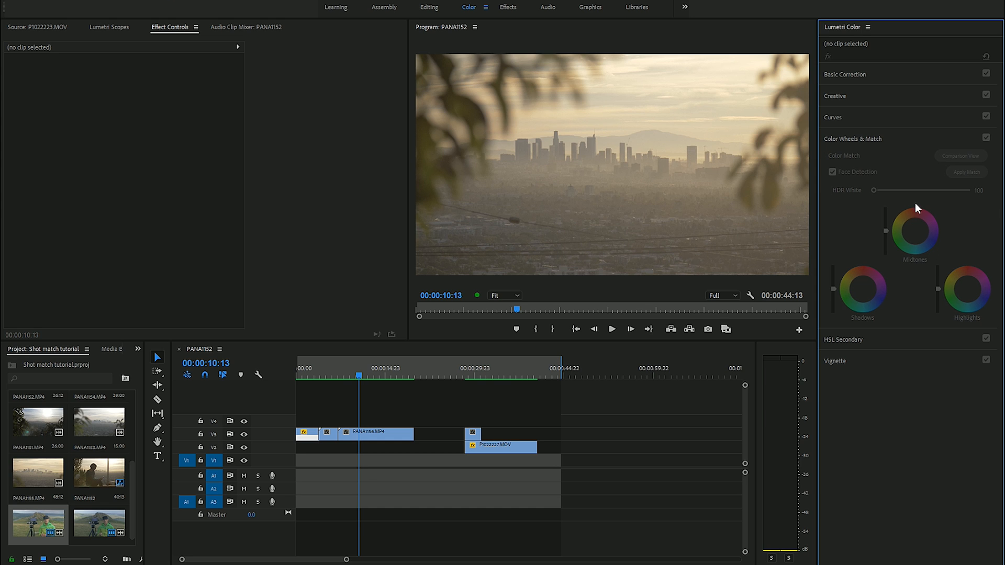
{"action": "mouse_move", "coordinate": [860, 221]}
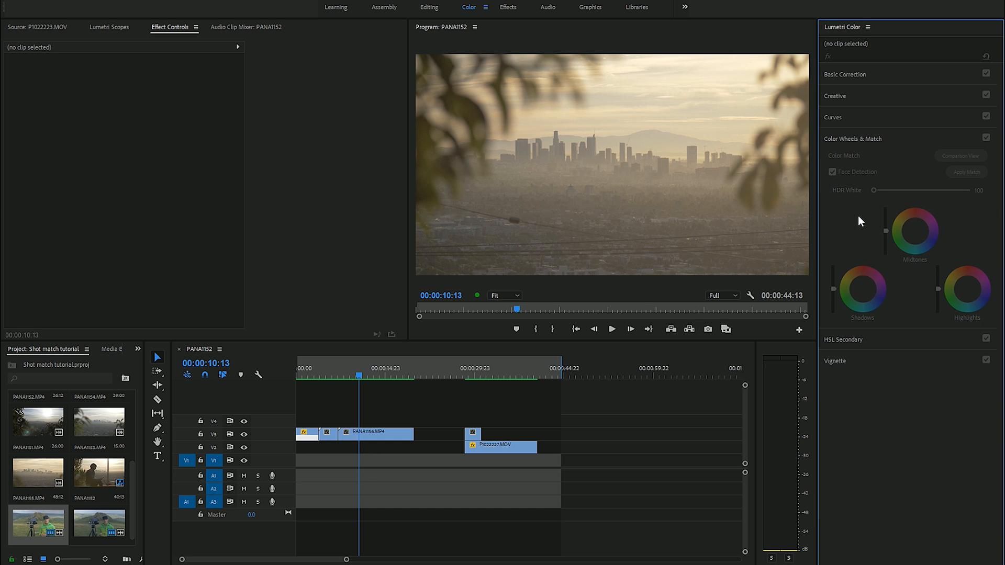
{"action": "mouse_move", "coordinate": [311, 375]}
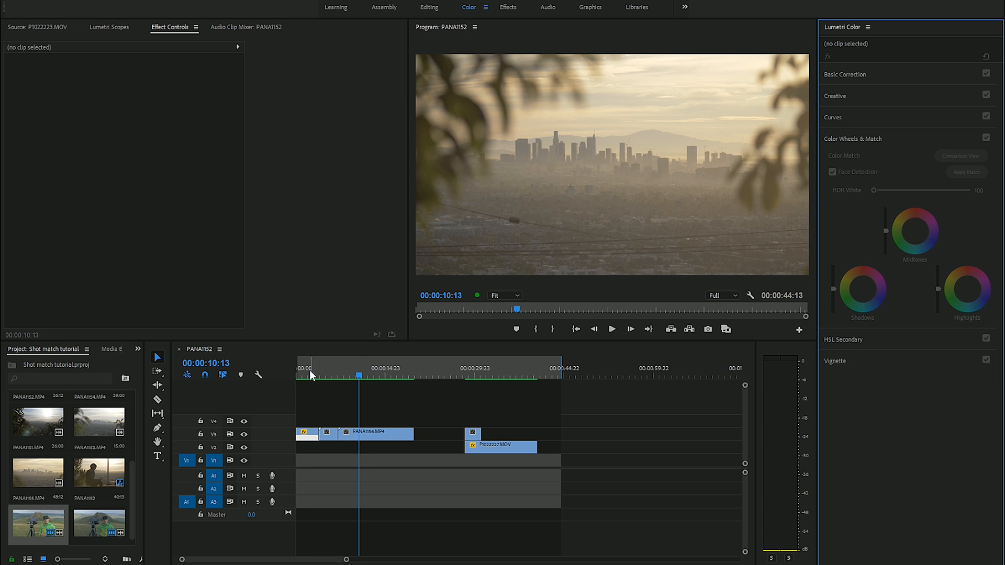
Scrub through the sequence's shots and park the playhead near 2 seconds on the woman-on-ledge shot
{"action": "left_click", "coordinate": [311, 375]}
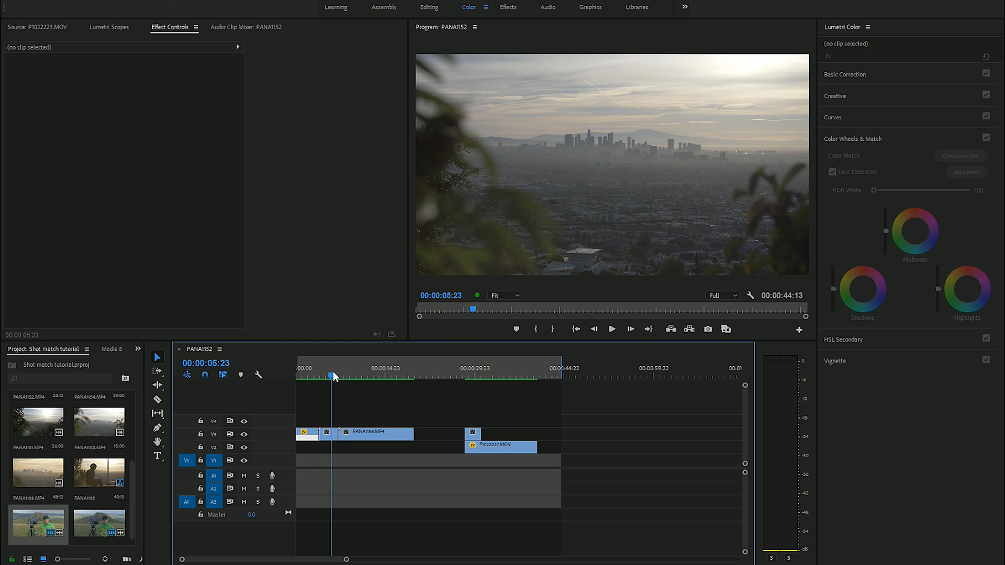
{"action": "left_click", "coordinate": [310, 377]}
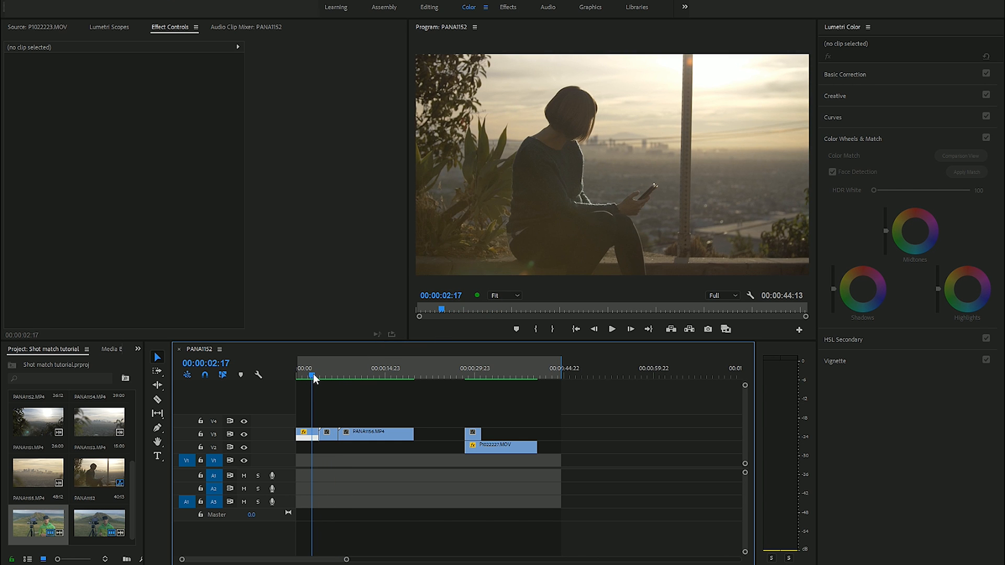
{"action": "mouse_move", "coordinate": [554, 133]}
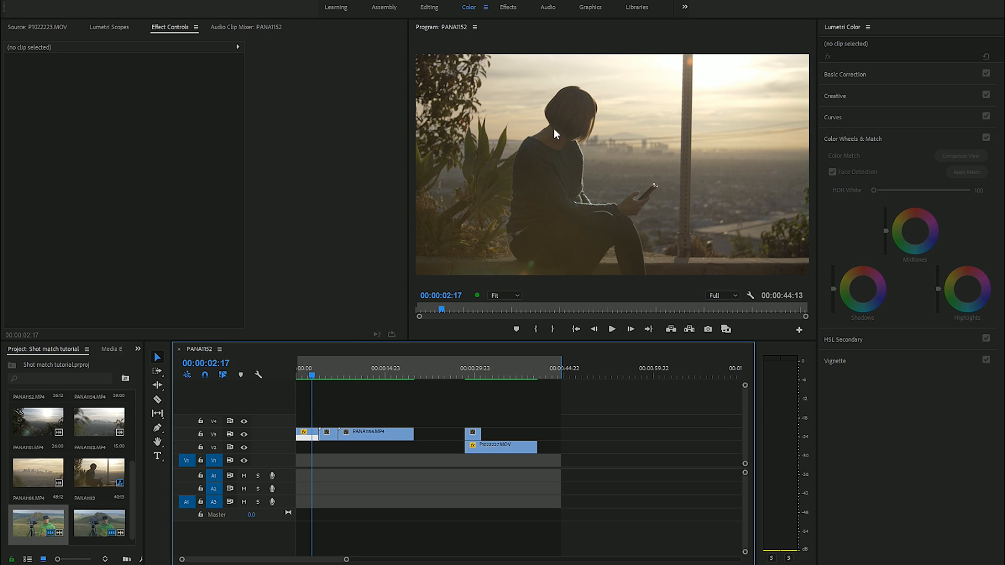
{"action": "mouse_move", "coordinate": [603, 174]}
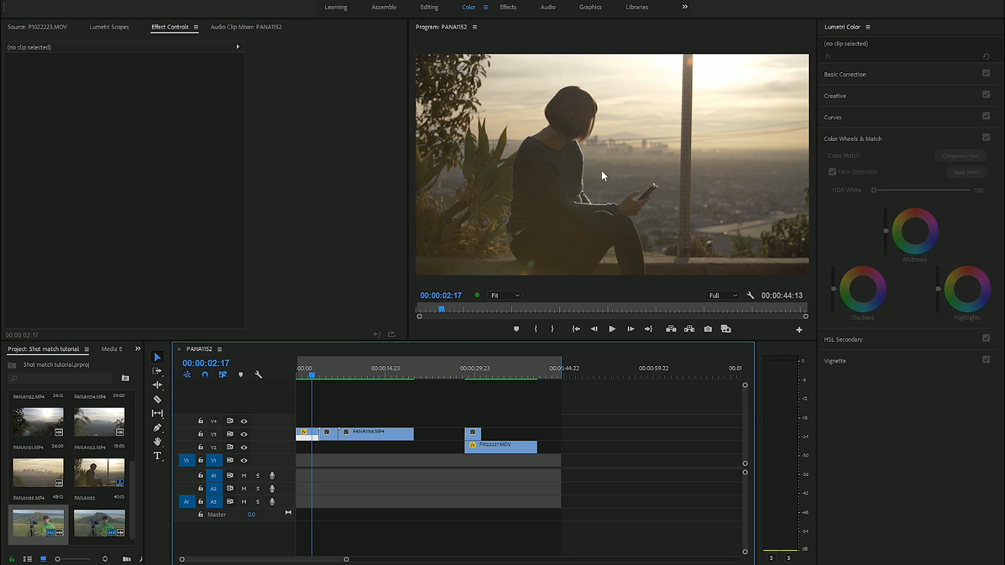
{"action": "mouse_move", "coordinate": [356, 375]}
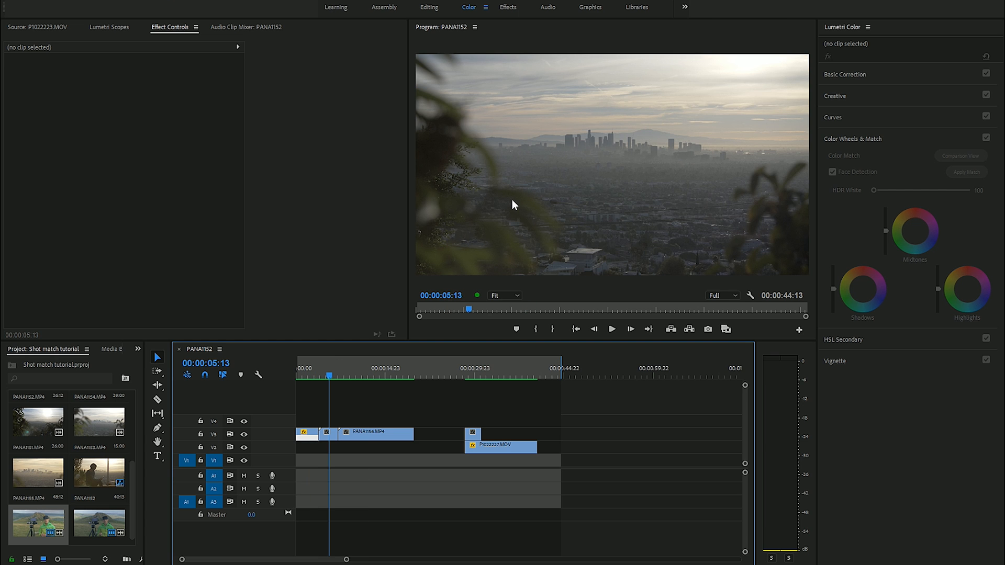
{"action": "mouse_move", "coordinate": [428, 339]}
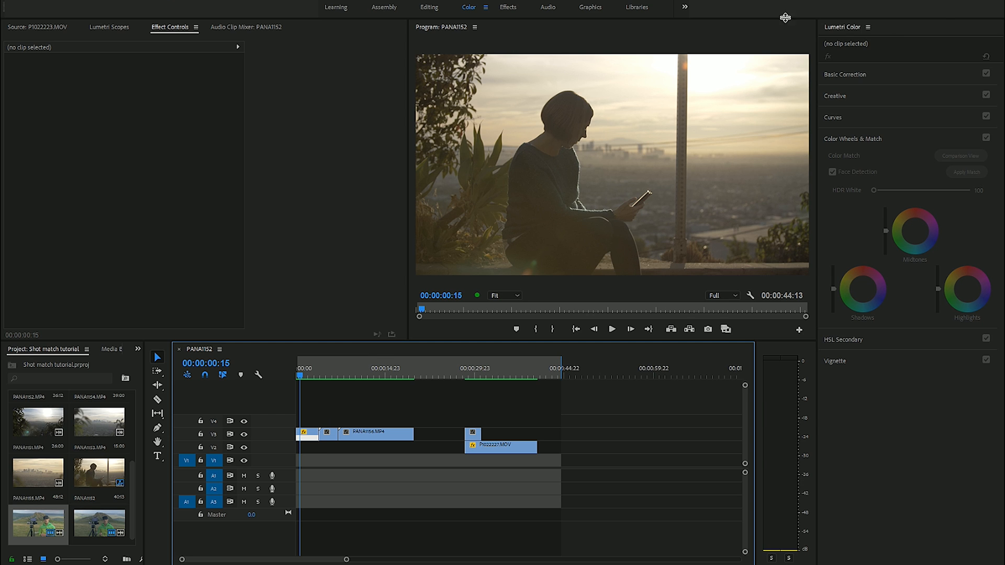
{"action": "mouse_move", "coordinate": [897, 37]}
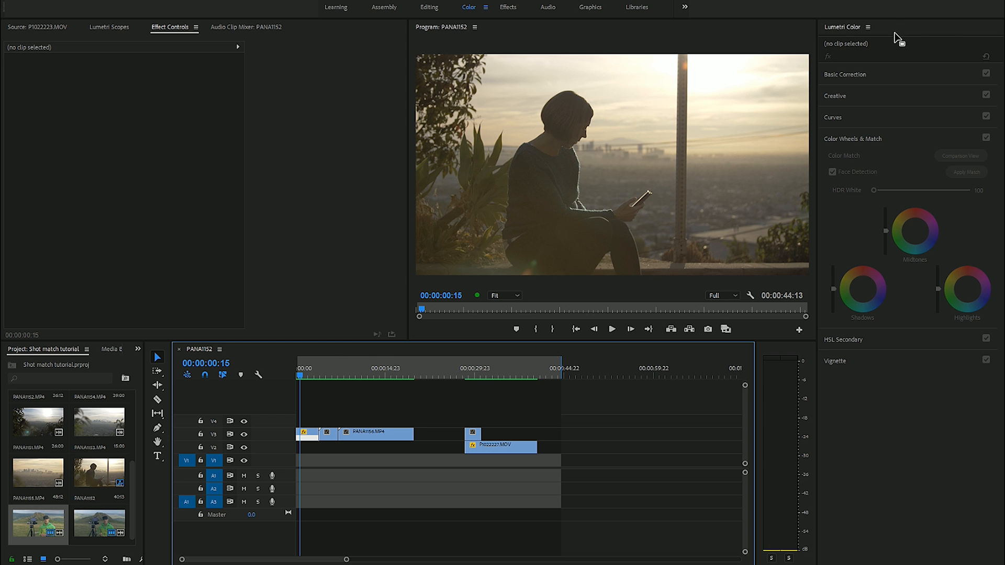
Expand Color Wheels & Match and show reference and current frames side by side for the opening clip
{"action": "left_click", "coordinate": [853, 139]}
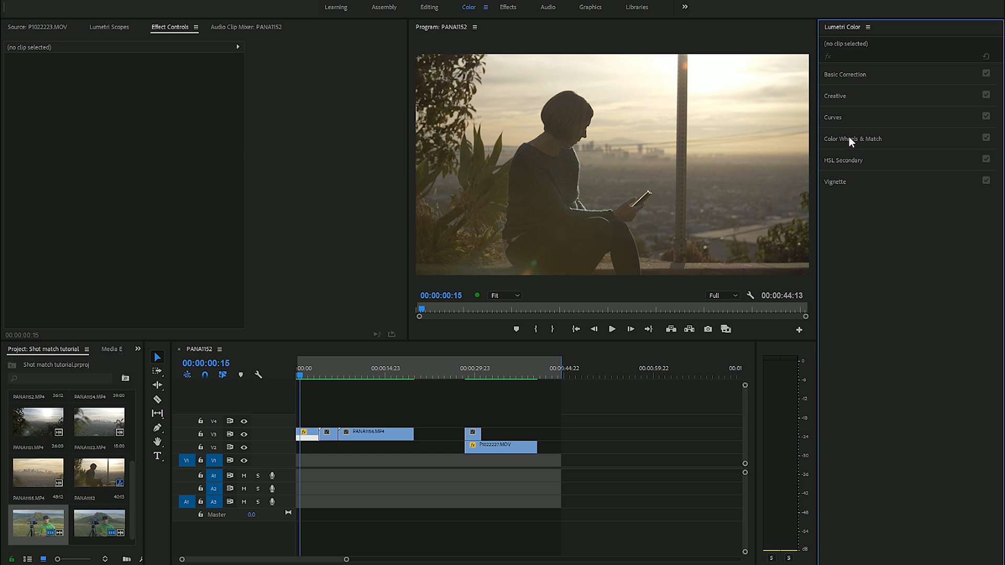
{"action": "mouse_move", "coordinate": [873, 145]}
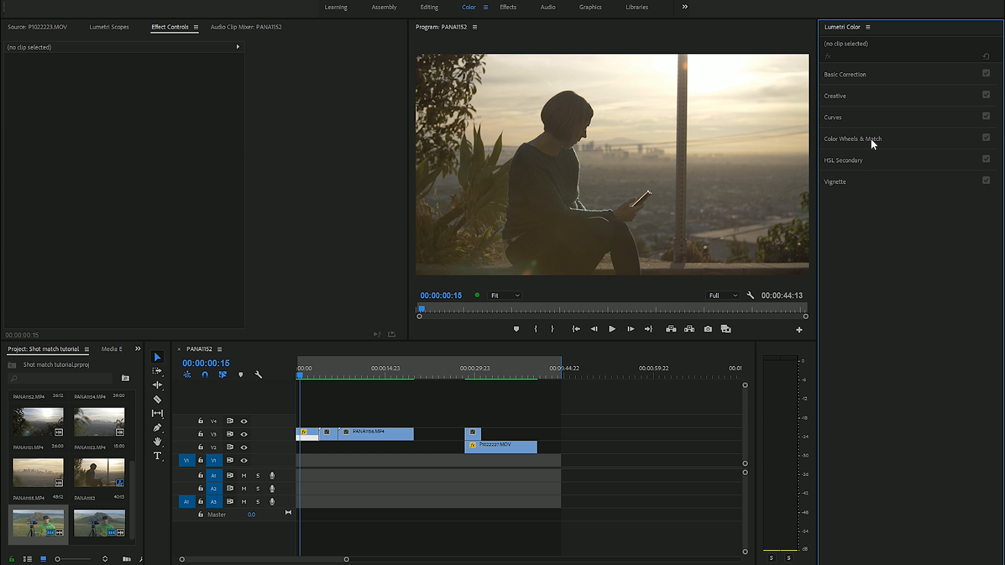
{"action": "left_click", "coordinate": [853, 138]}
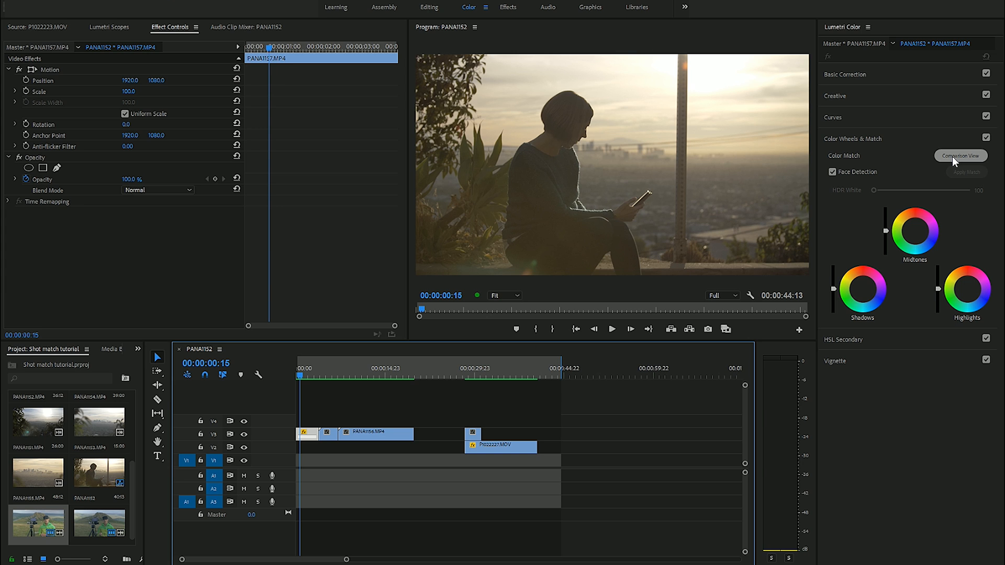
{"action": "left_click", "coordinate": [960, 156]}
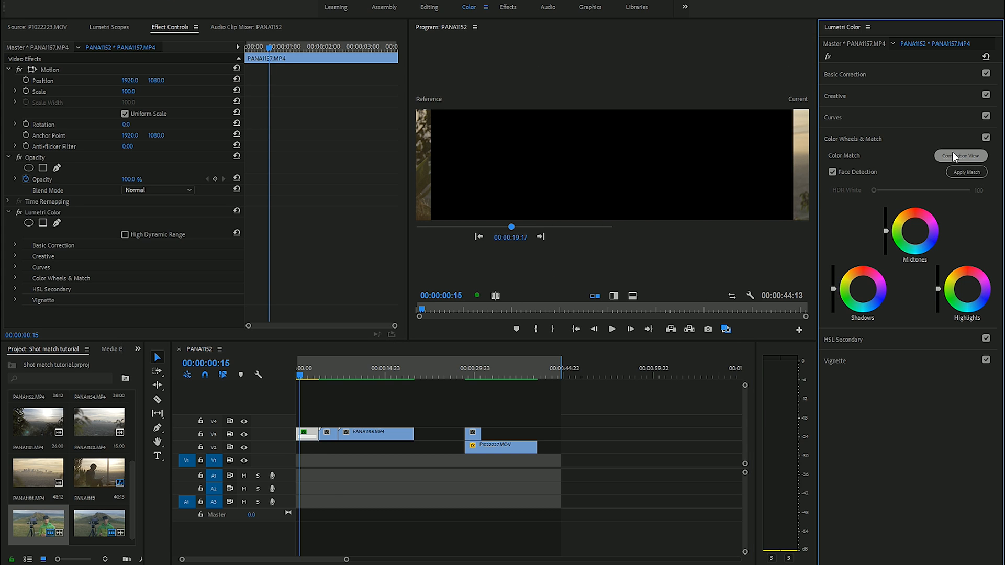
Make the hazy skyline shot the current frame beside the woman-on-ledge reference
{"action": "left_click", "coordinate": [960, 156]}
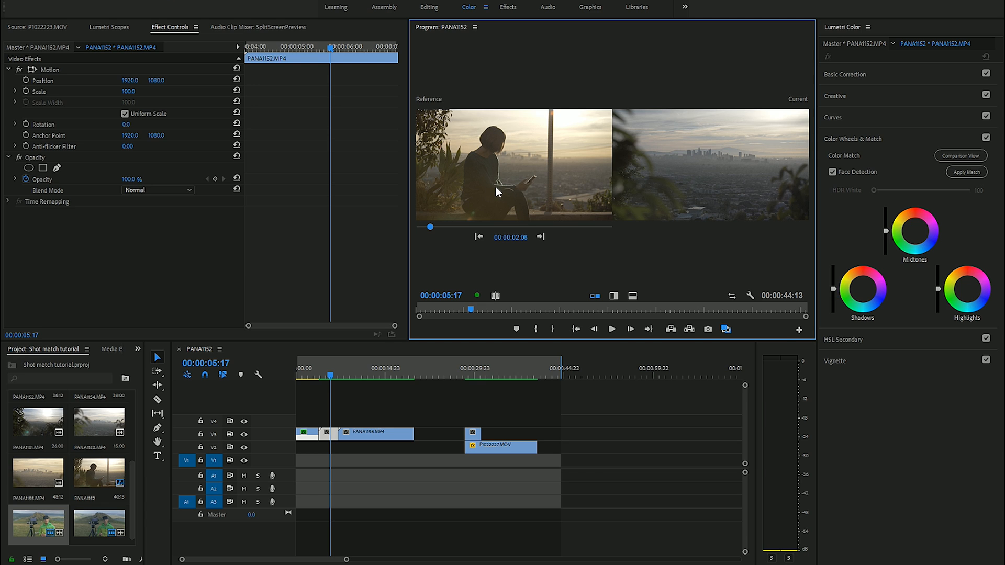
{"action": "mouse_move", "coordinate": [446, 232]}
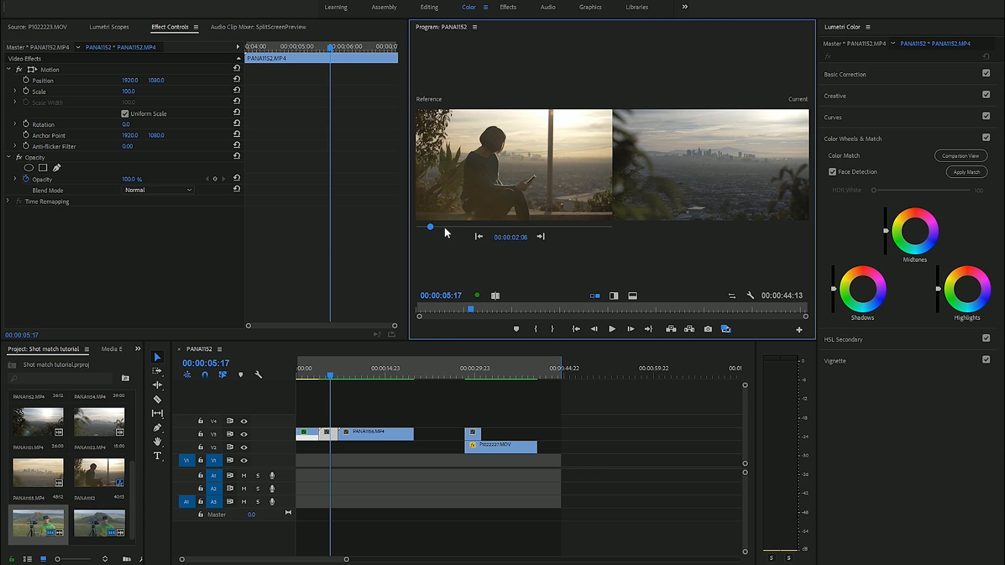
{"action": "mouse_move", "coordinate": [529, 246]}
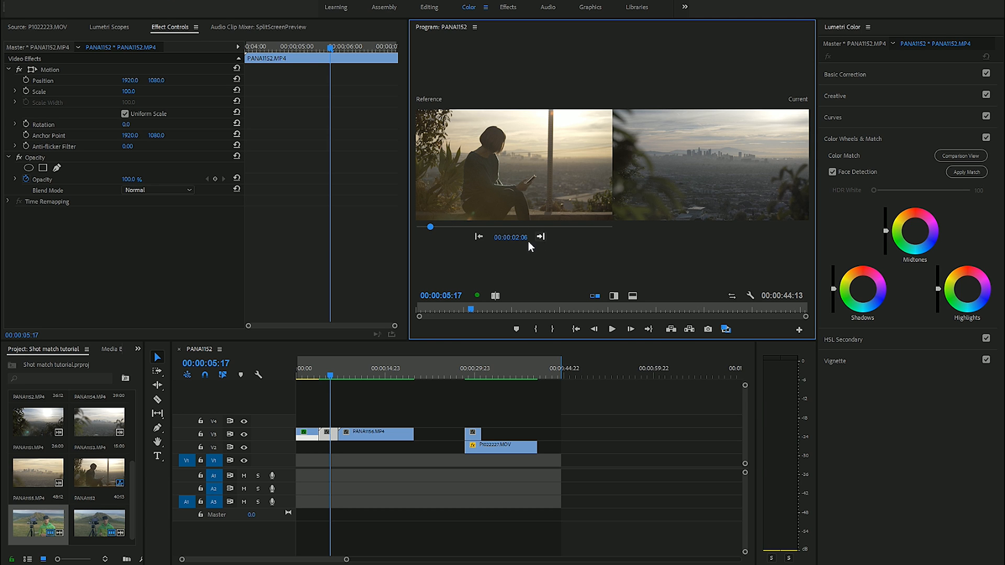
{"action": "mouse_move", "coordinate": [361, 382]}
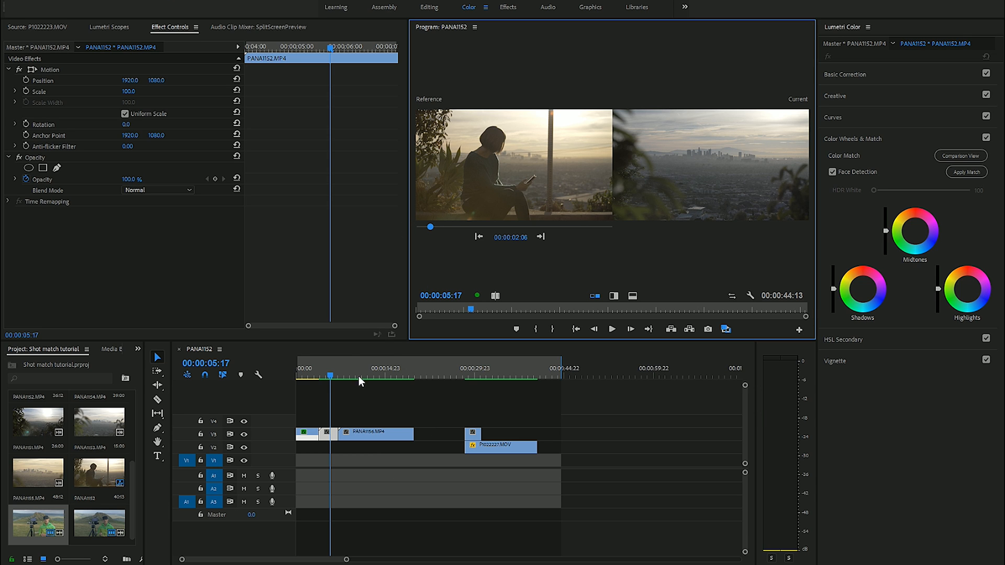
{"action": "mouse_move", "coordinate": [459, 238]}
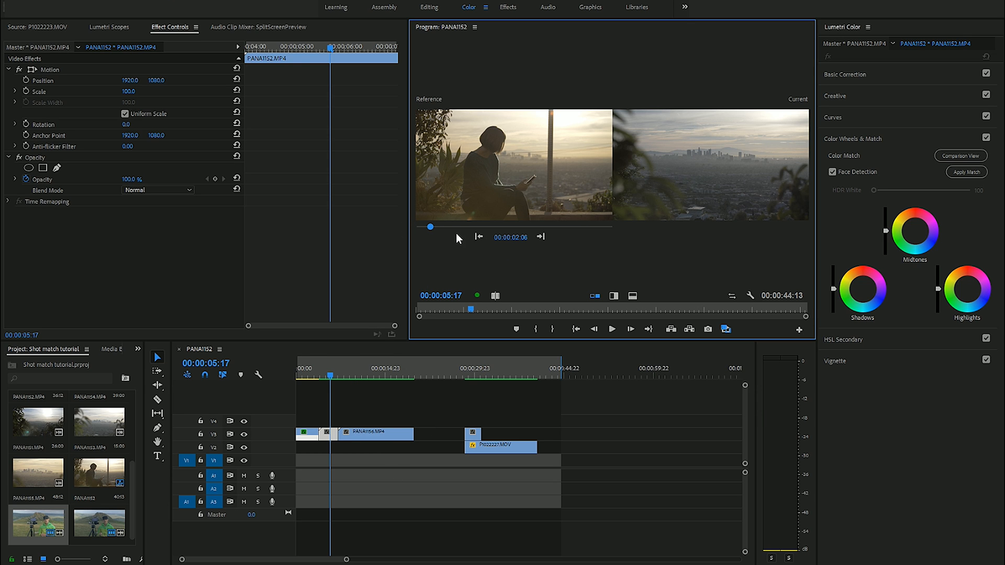
{"action": "mouse_move", "coordinate": [521, 129]}
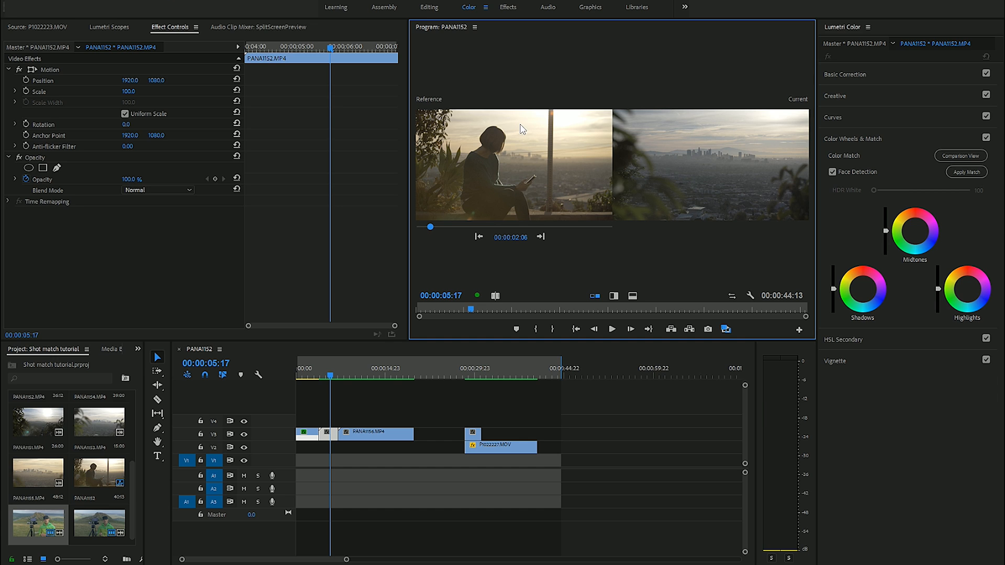
{"action": "mouse_move", "coordinate": [678, 195]}
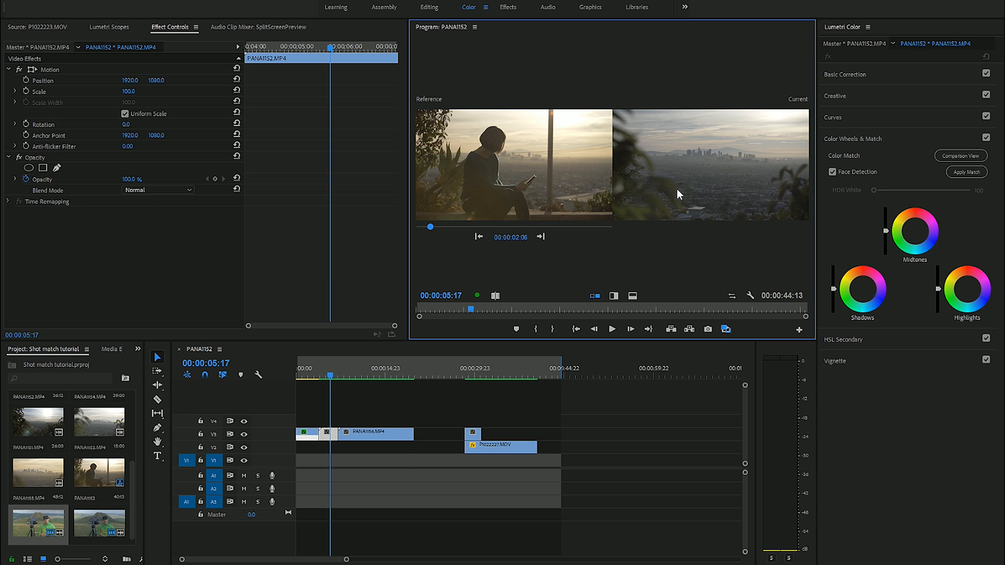
{"action": "mouse_move", "coordinate": [418, 356]}
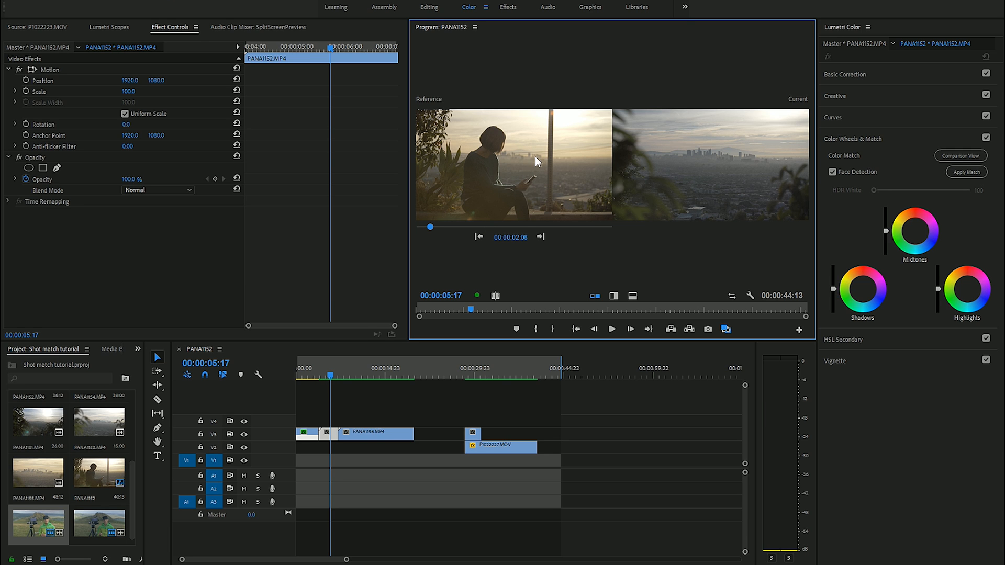
{"action": "mouse_move", "coordinate": [966, 179]}
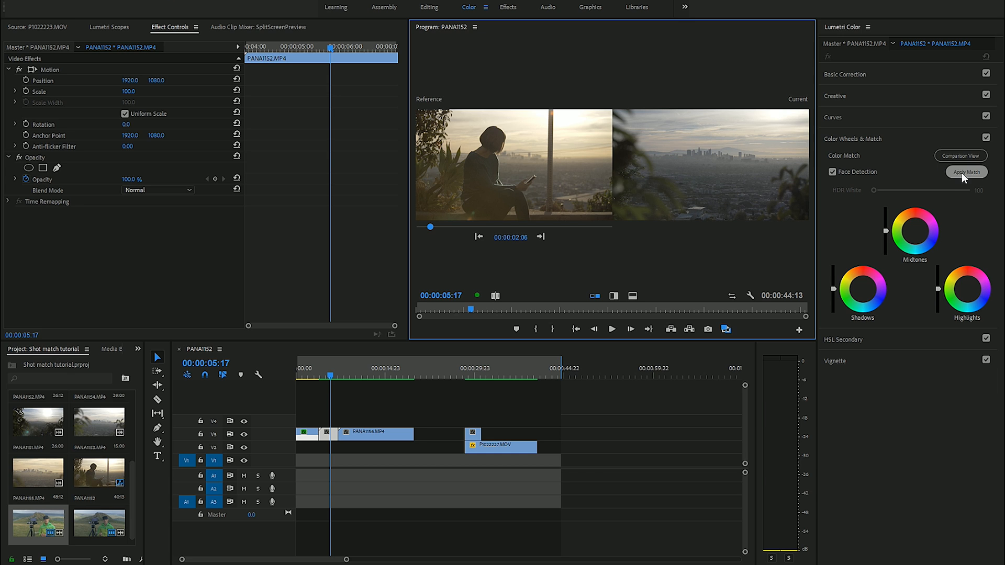
{"action": "left_click", "coordinate": [966, 171]}
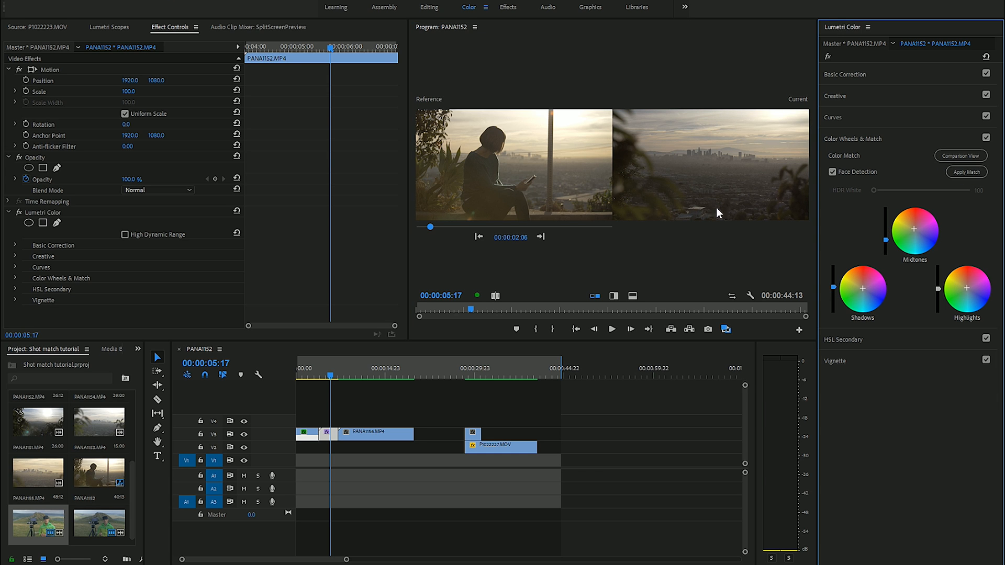
{"action": "mouse_move", "coordinate": [535, 167]}
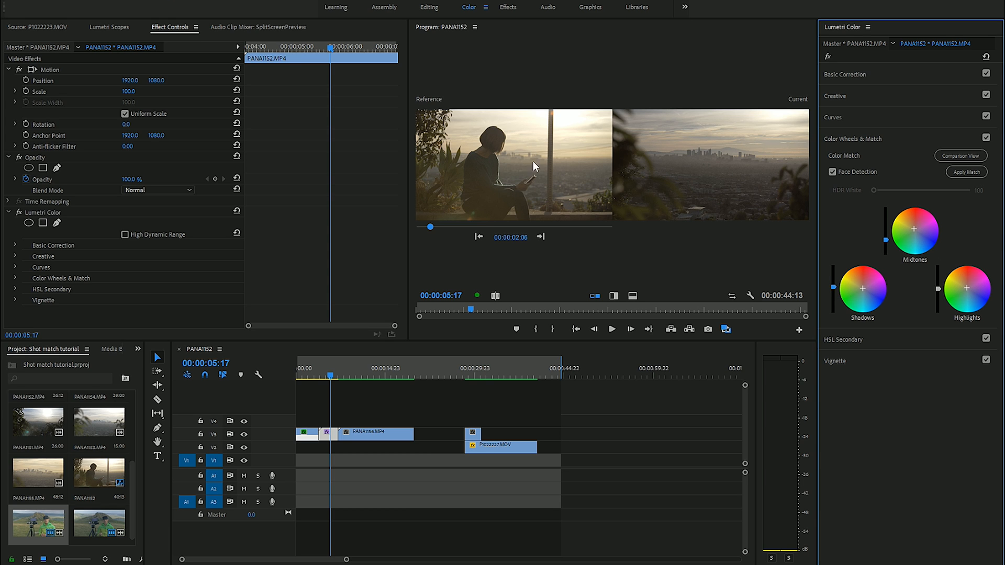
{"action": "mouse_move", "coordinate": [730, 165]}
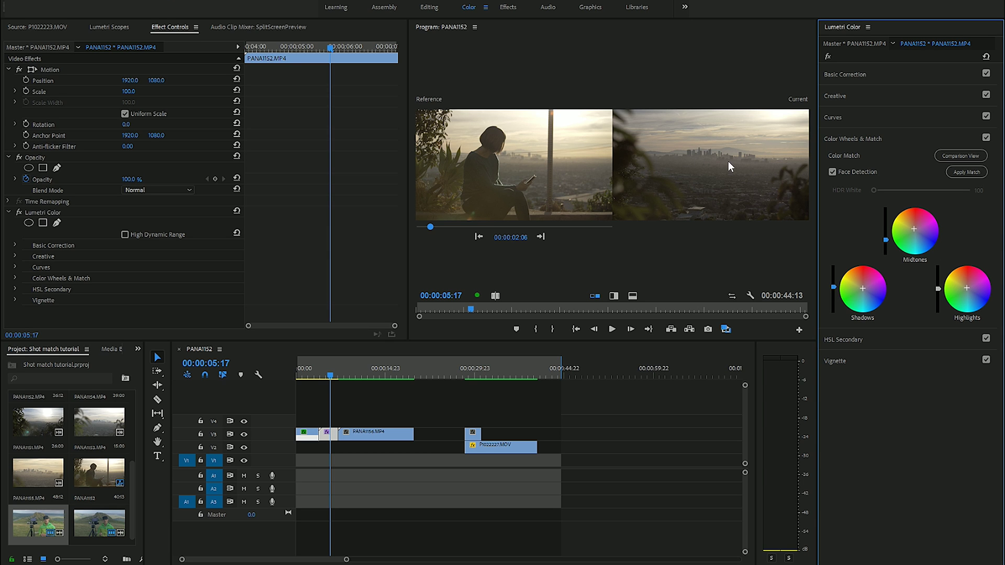
{"action": "mouse_move", "coordinate": [703, 157]}
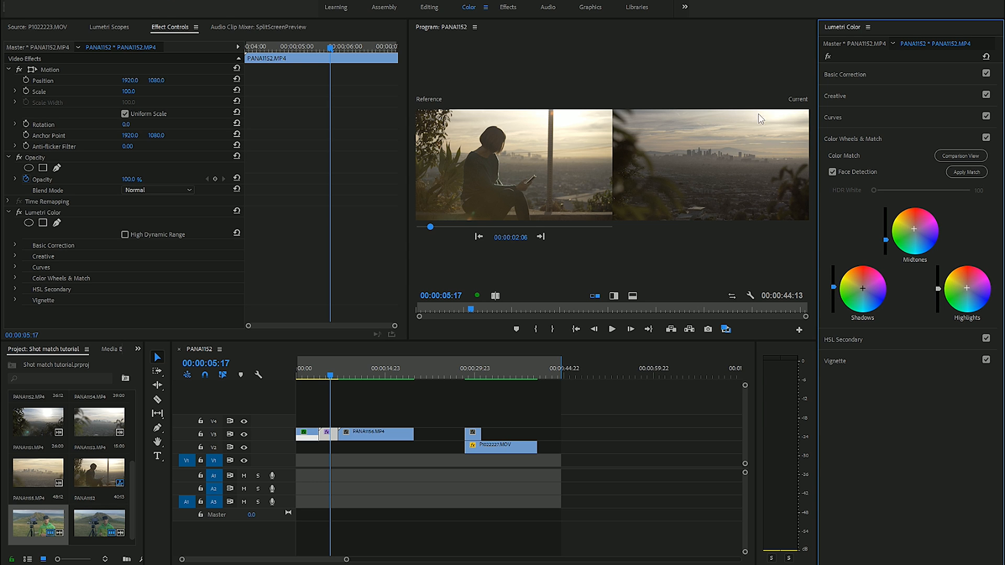
{"action": "mouse_move", "coordinate": [654, 166]}
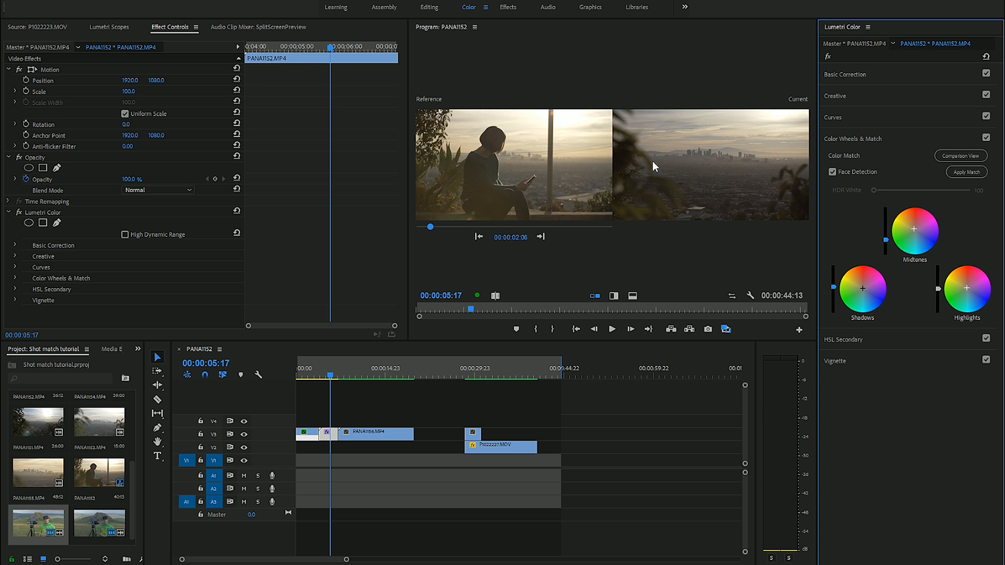
{"action": "mouse_move", "coordinate": [653, 169]}
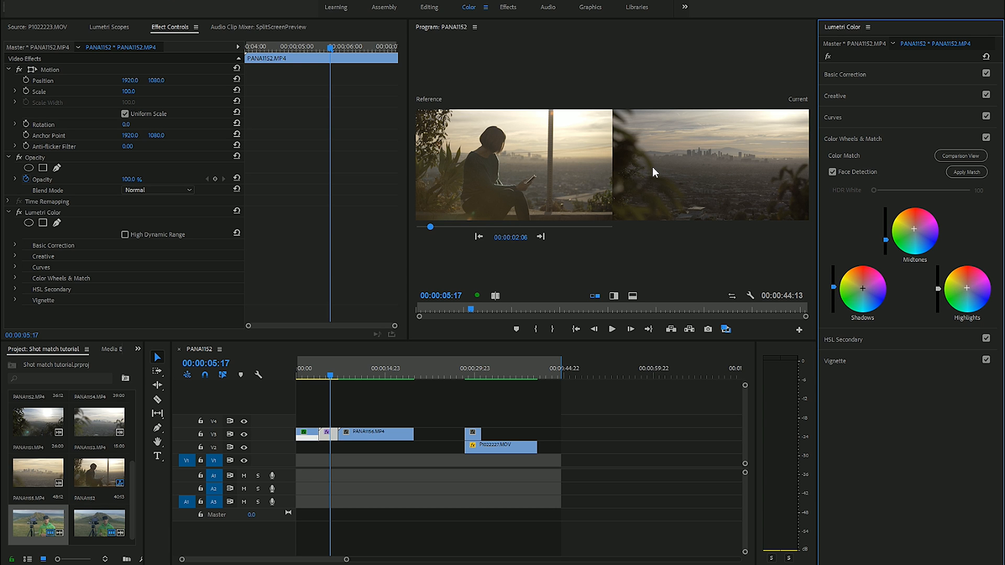
{"action": "mouse_move", "coordinate": [774, 236]}
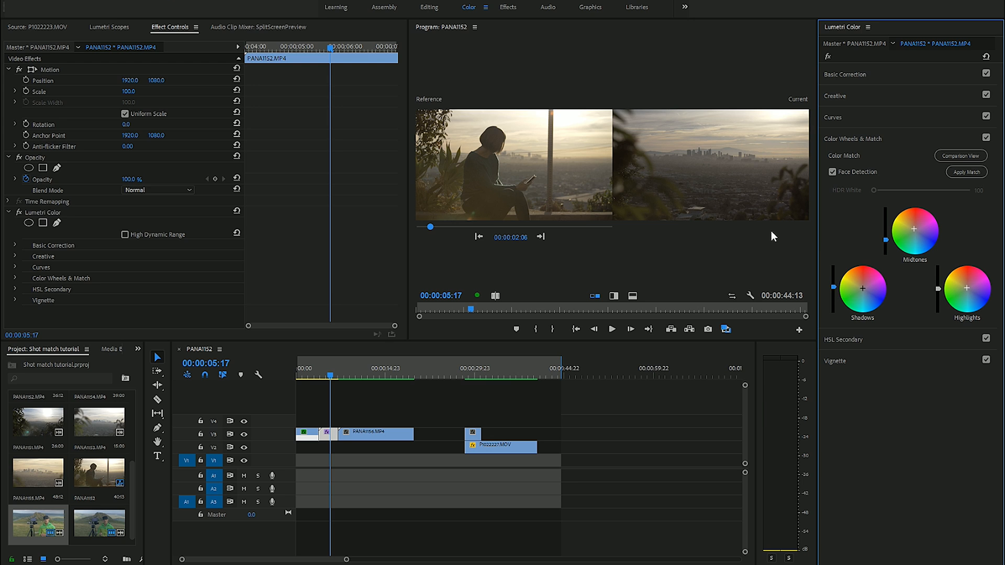
{"action": "mouse_move", "coordinate": [859, 294]}
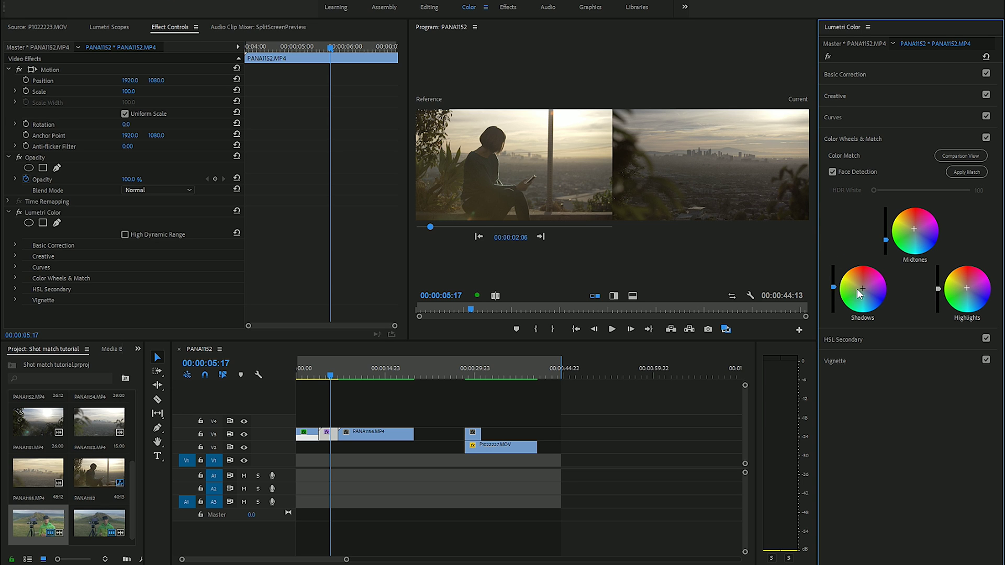
{"action": "mouse_move", "coordinate": [969, 290]}
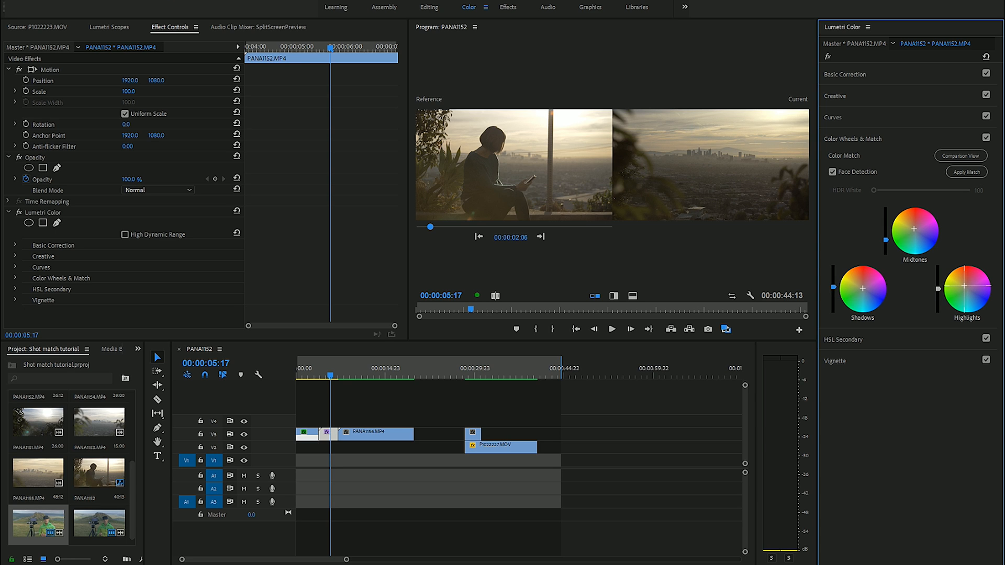
{"action": "mouse_move", "coordinate": [936, 288]}
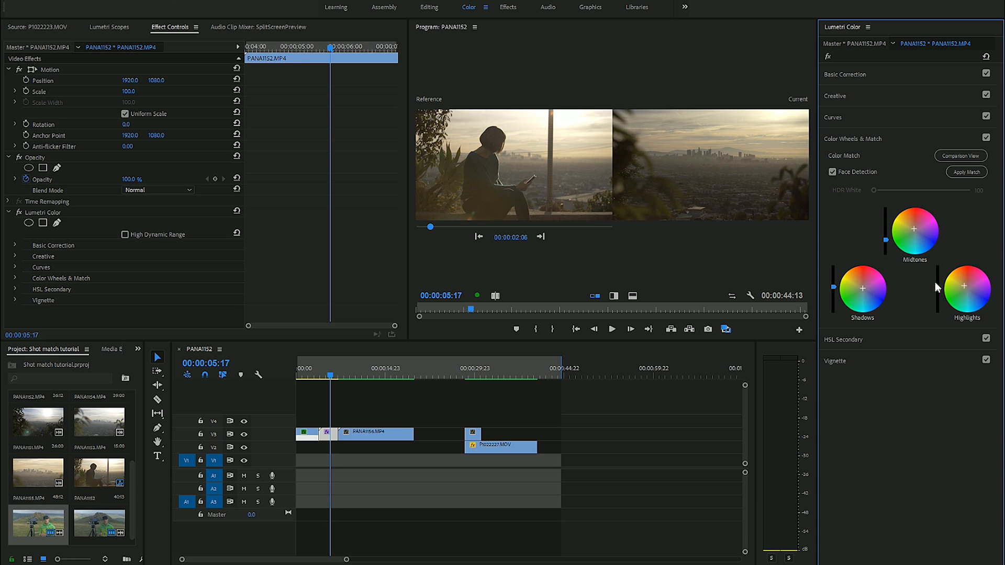
{"action": "mouse_move", "coordinate": [958, 297]}
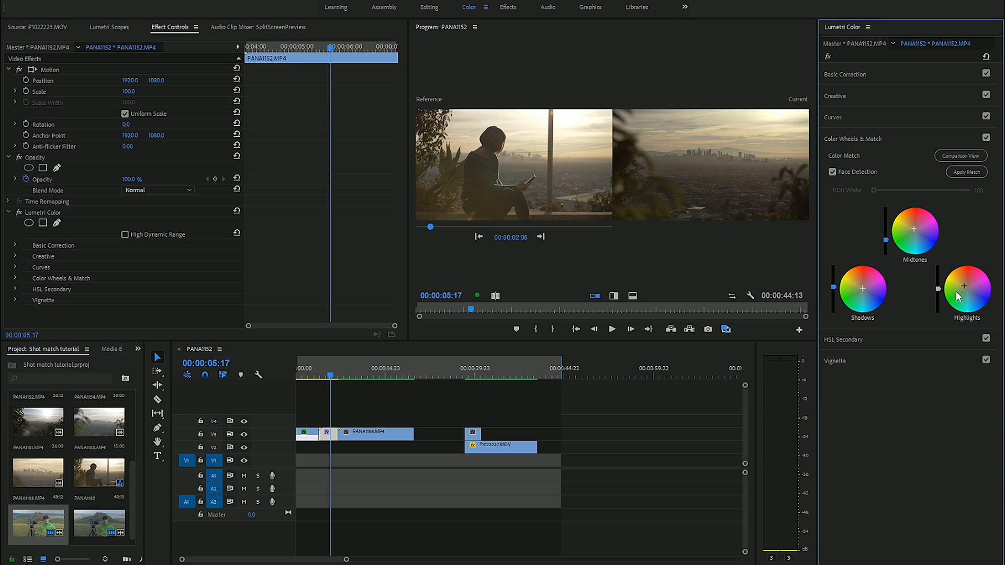
{"action": "mouse_move", "coordinate": [993, 302]}
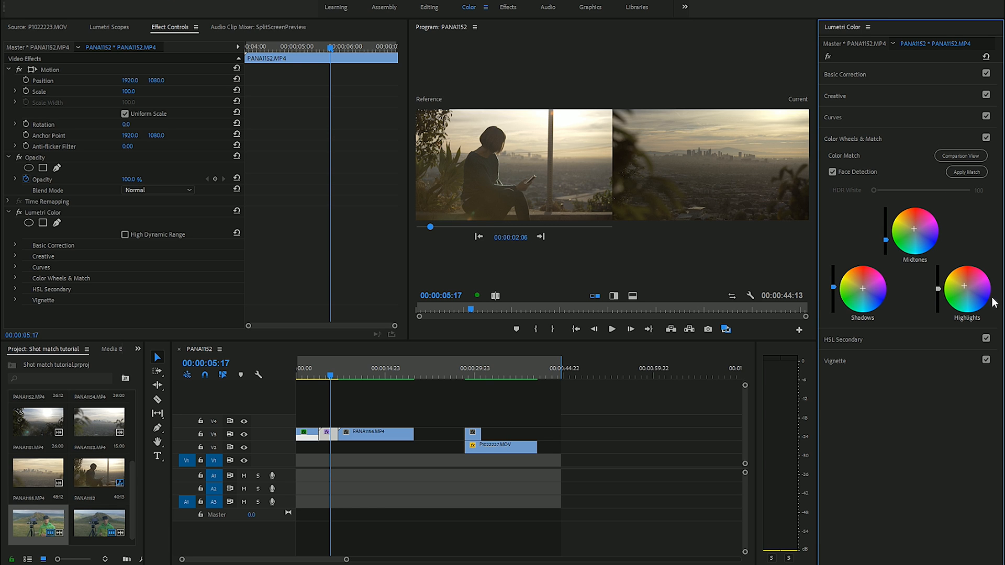
{"action": "mouse_move", "coordinate": [822, 197]}
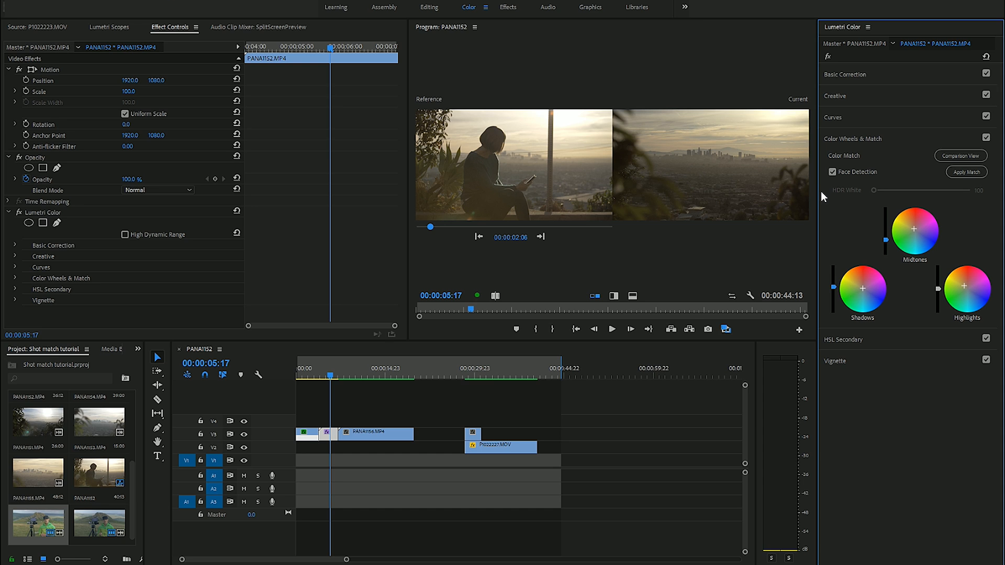
{"action": "mouse_move", "coordinate": [984, 309]}
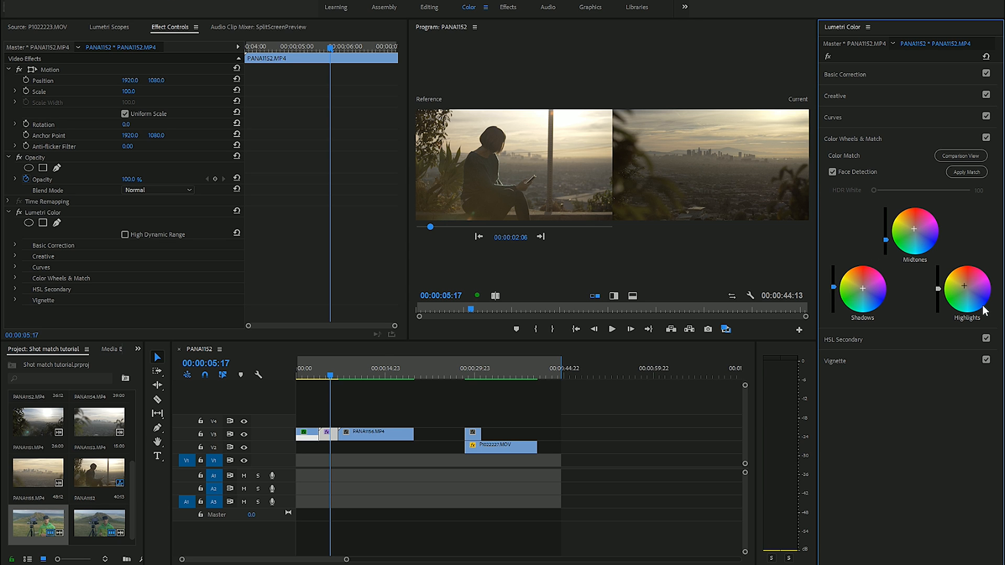
{"action": "mouse_move", "coordinate": [725, 329]}
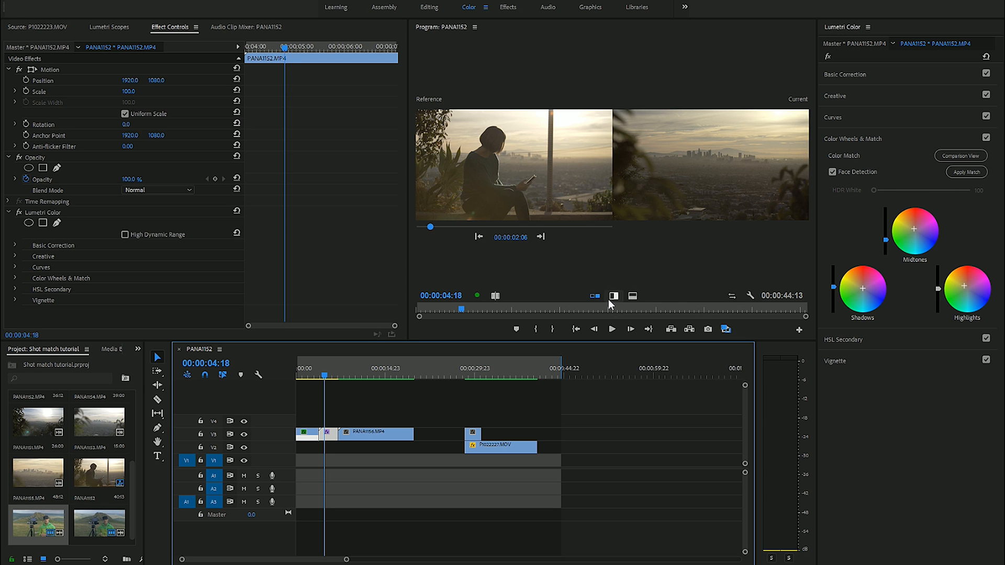
{"action": "mouse_move", "coordinate": [631, 296]}
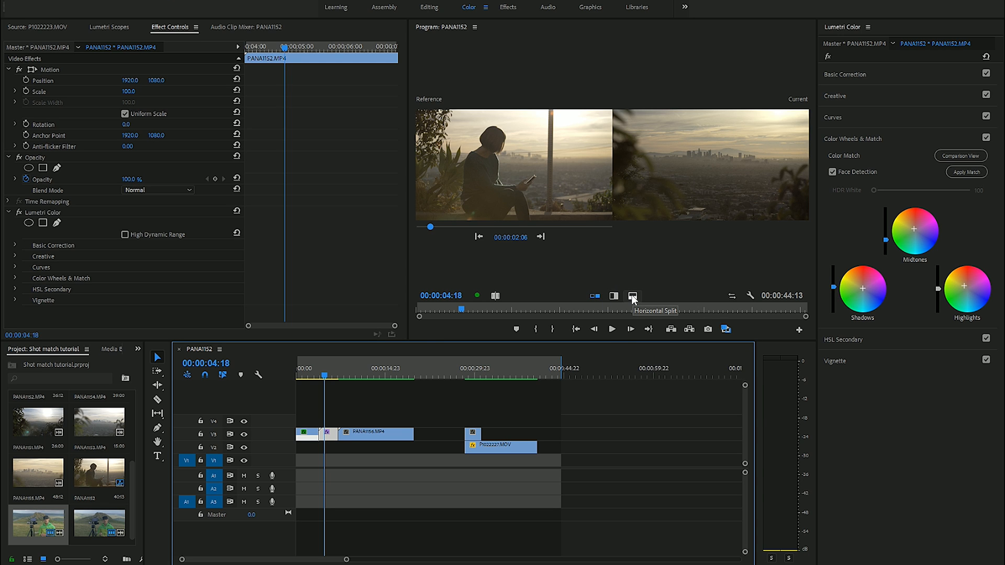
{"action": "mouse_move", "coordinate": [614, 295]}
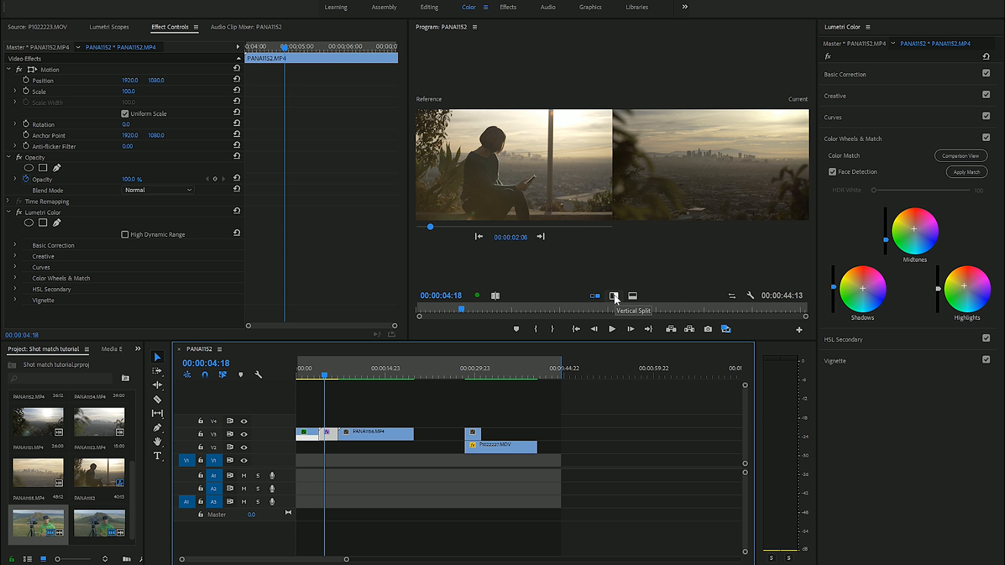
{"action": "left_click", "coordinate": [613, 295]}
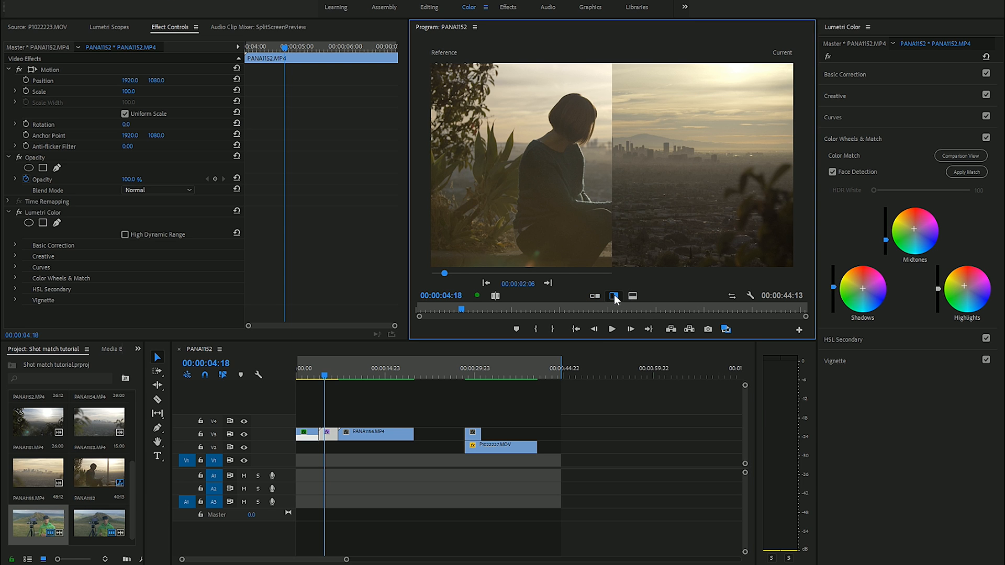
{"action": "left_click", "coordinate": [614, 296]}
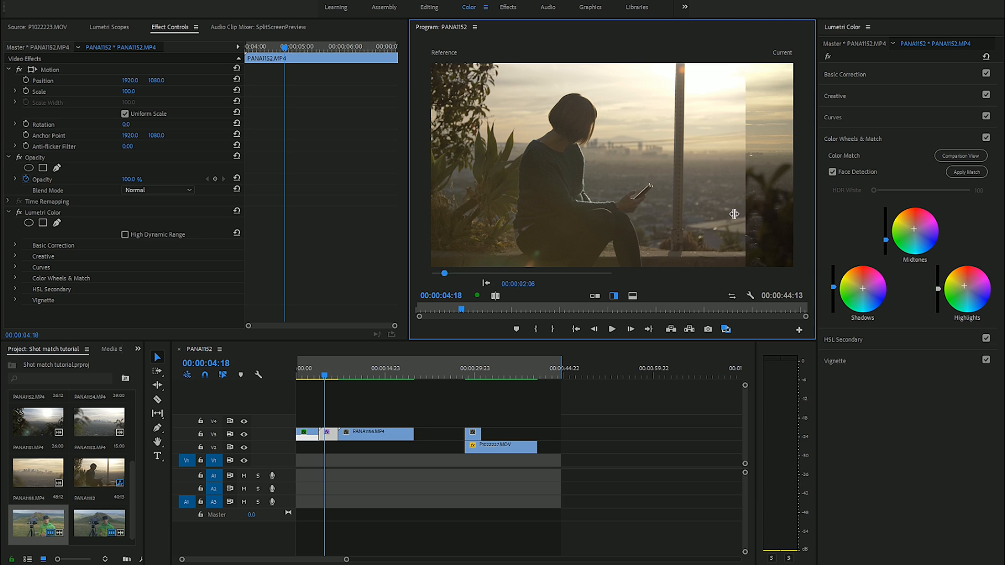
{"action": "left_click", "coordinate": [632, 295]}
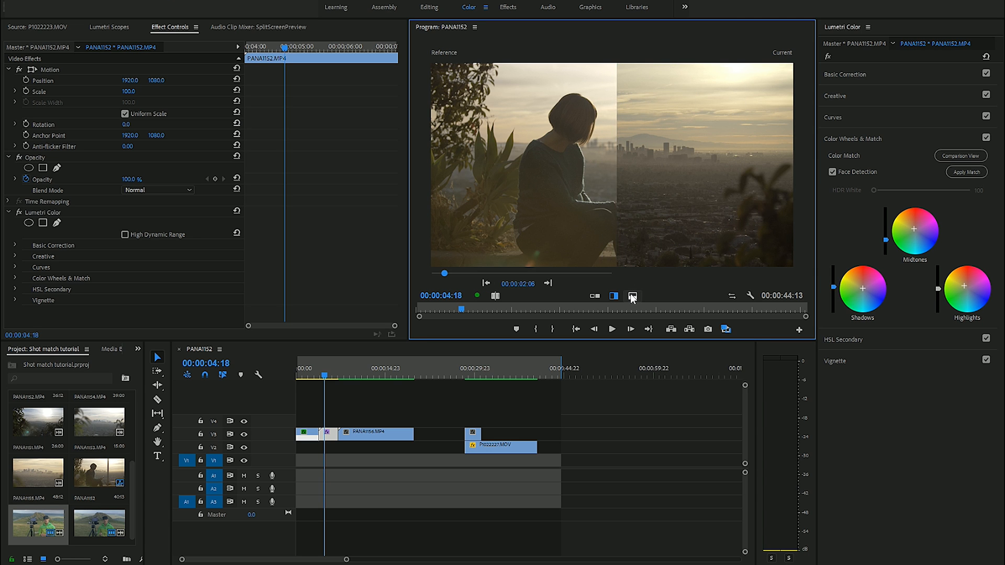
{"action": "left_click", "coordinate": [631, 295]}
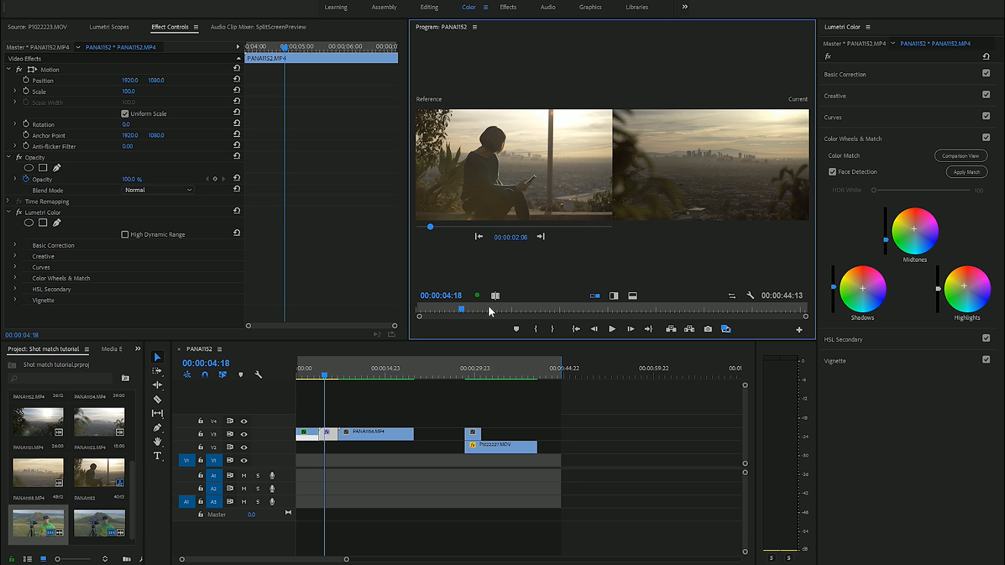
Switch the Program Monitor from Shot Comparison to Before/After for the skyline clip
{"action": "left_click", "coordinate": [495, 296]}
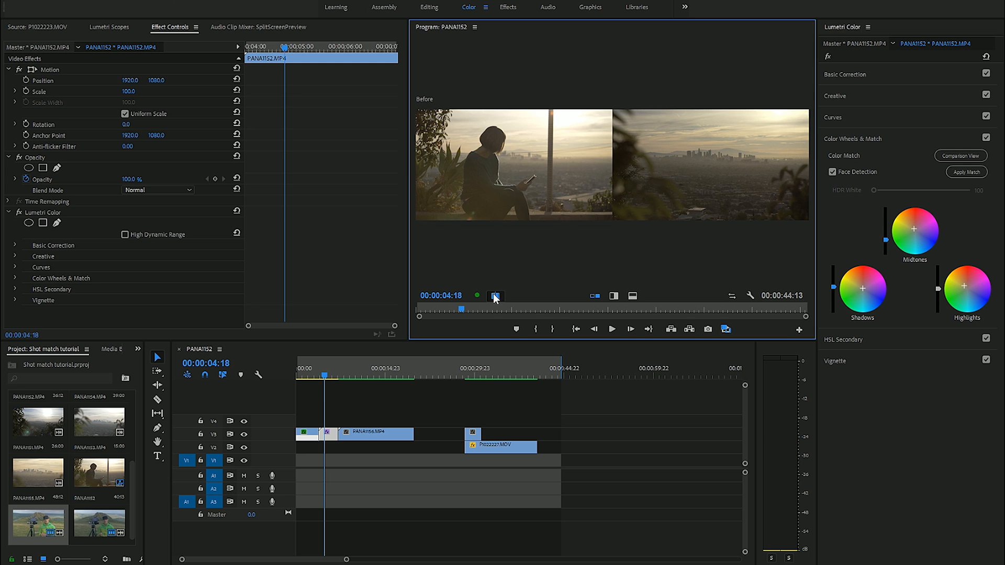
{"action": "left_click", "coordinate": [495, 295]}
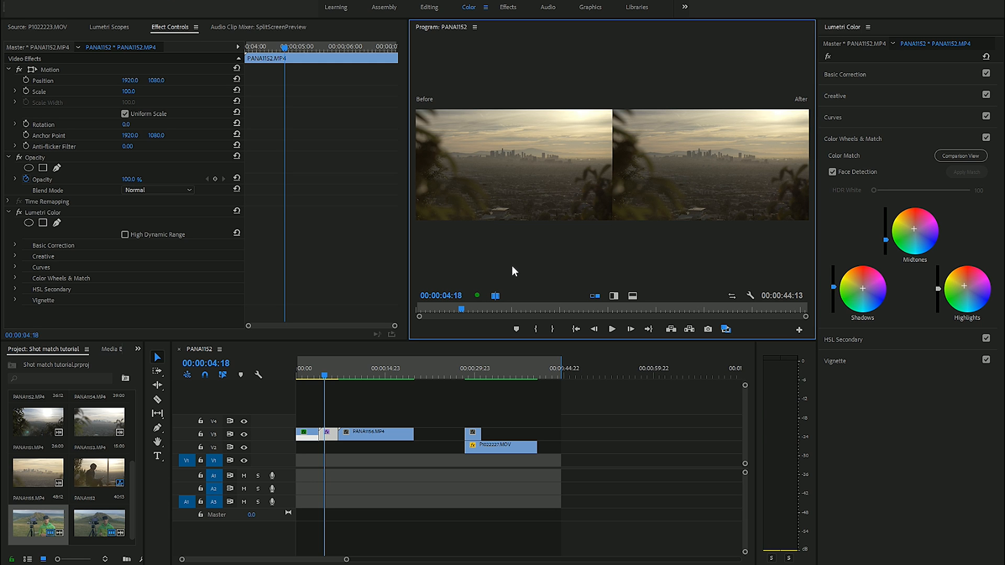
{"action": "mouse_move", "coordinate": [530, 240]}
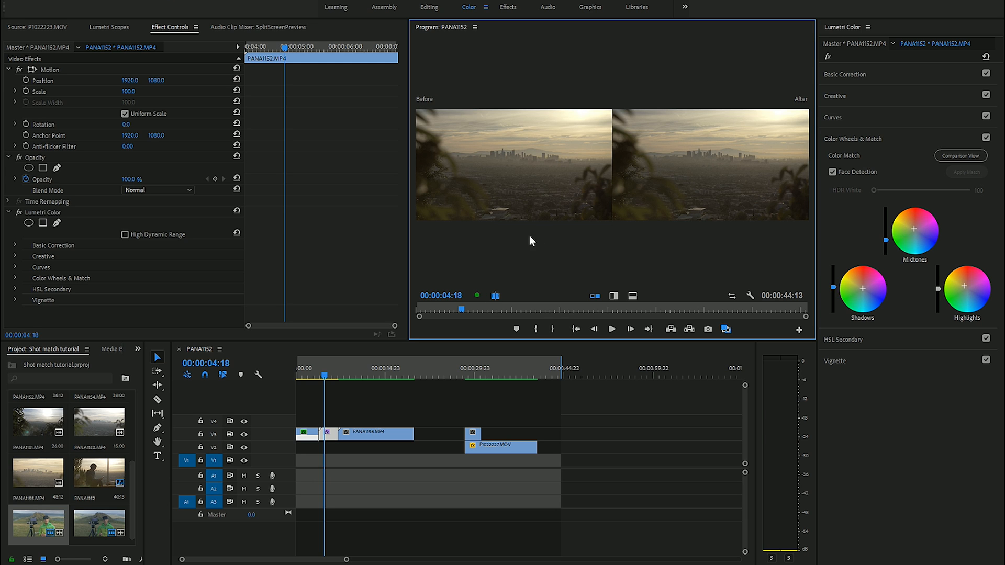
{"action": "mouse_move", "coordinate": [536, 176]}
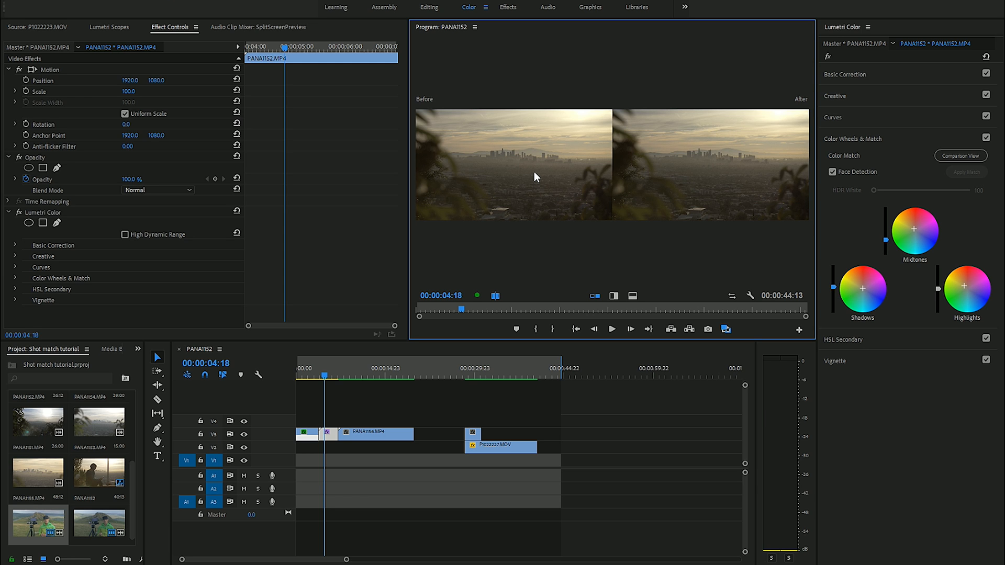
{"action": "mouse_move", "coordinate": [866, 82]}
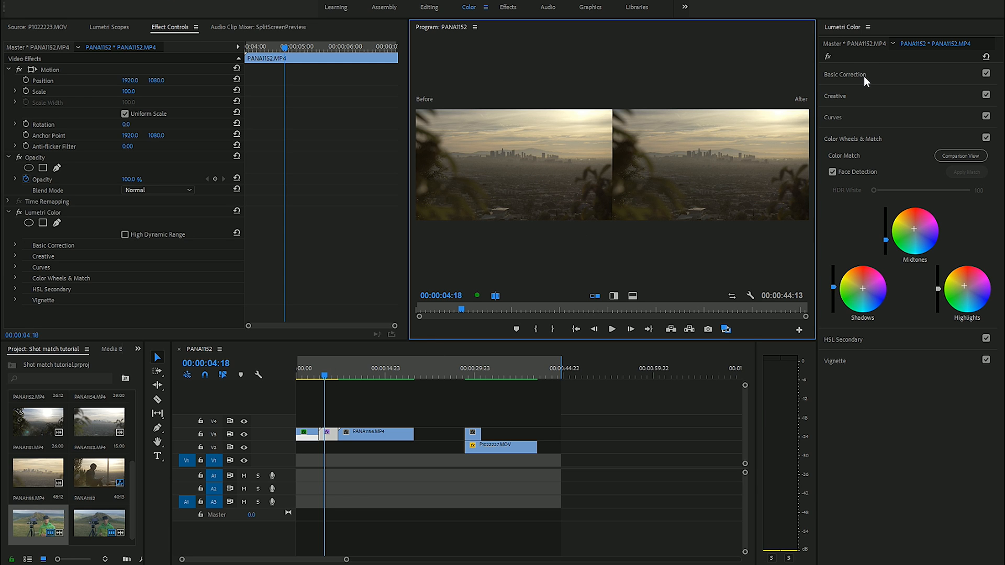
Expand Basic Correction to warm the skyline with Temperature 31.9, Whites 30.8, Blacks -35.1
{"action": "left_click", "coordinate": [845, 74]}
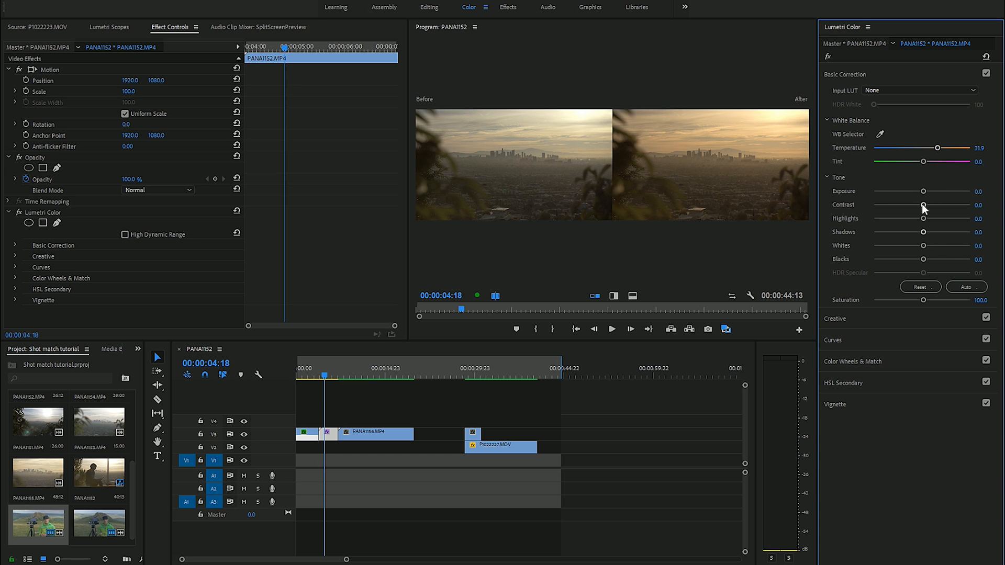
{"action": "mouse_move", "coordinate": [925, 260]}
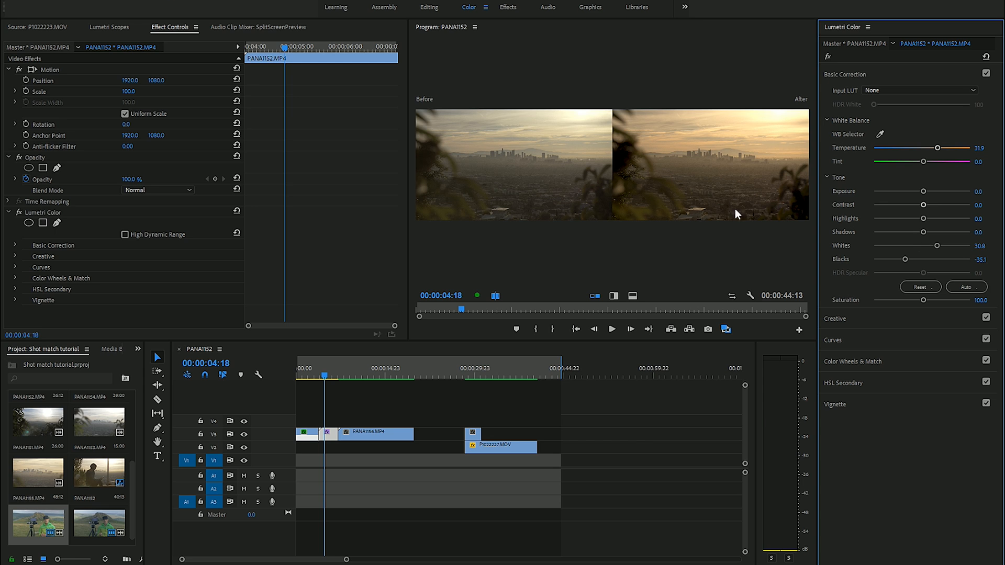
{"action": "mouse_move", "coordinate": [531, 165]}
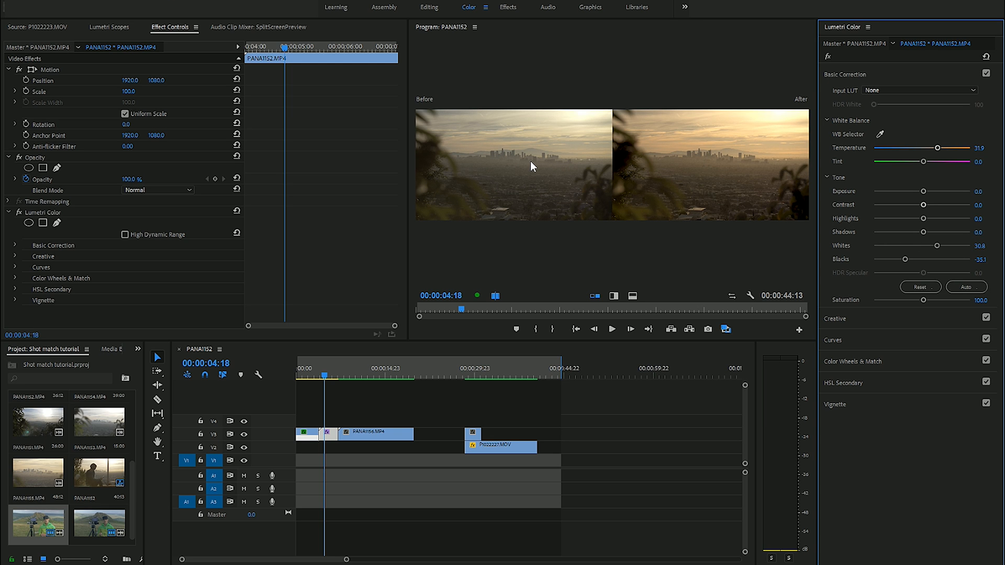
{"action": "mouse_move", "coordinate": [731, 155]}
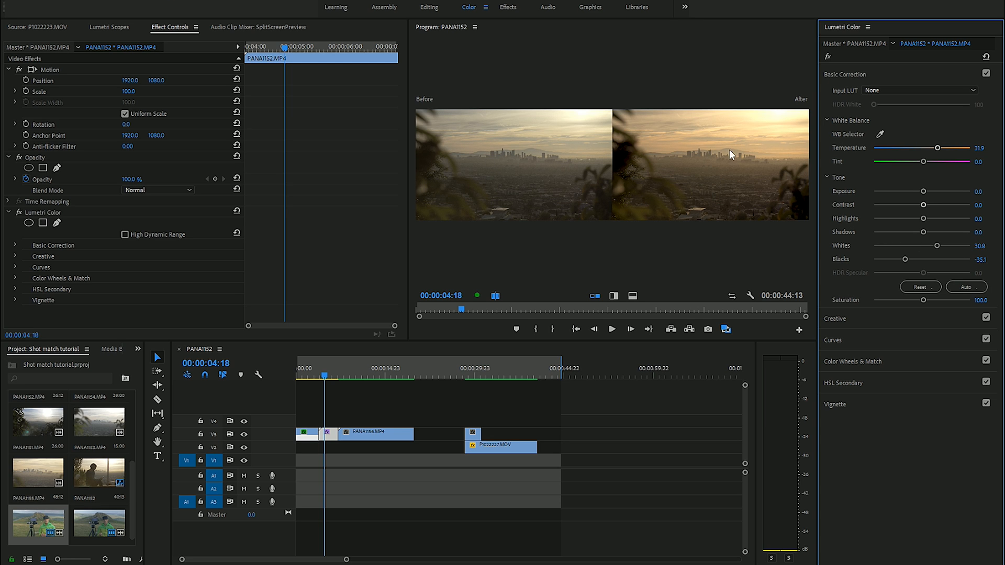
{"action": "mouse_move", "coordinate": [554, 230]}
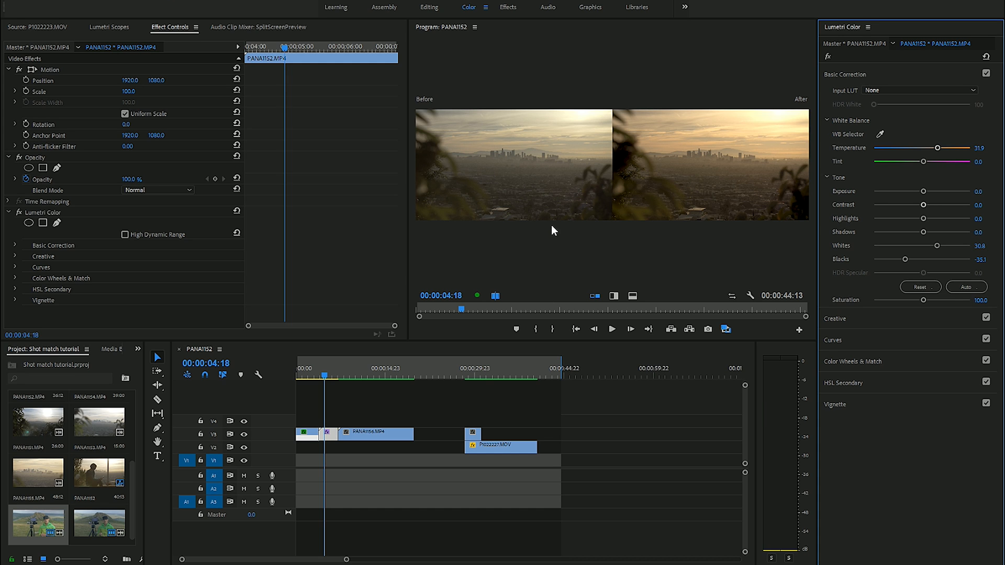
{"action": "mouse_move", "coordinate": [757, 215]}
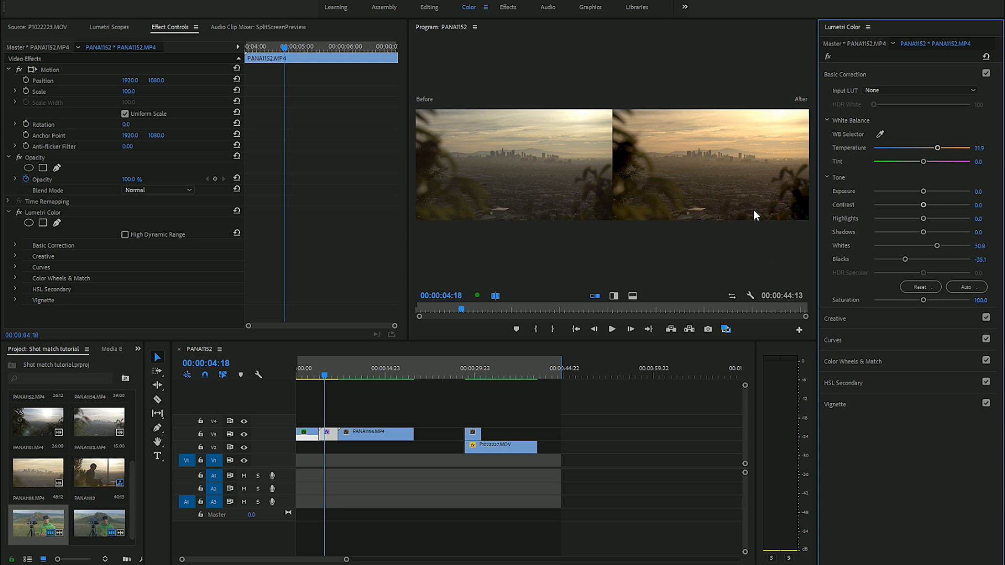
{"action": "mouse_move", "coordinate": [385, 223]}
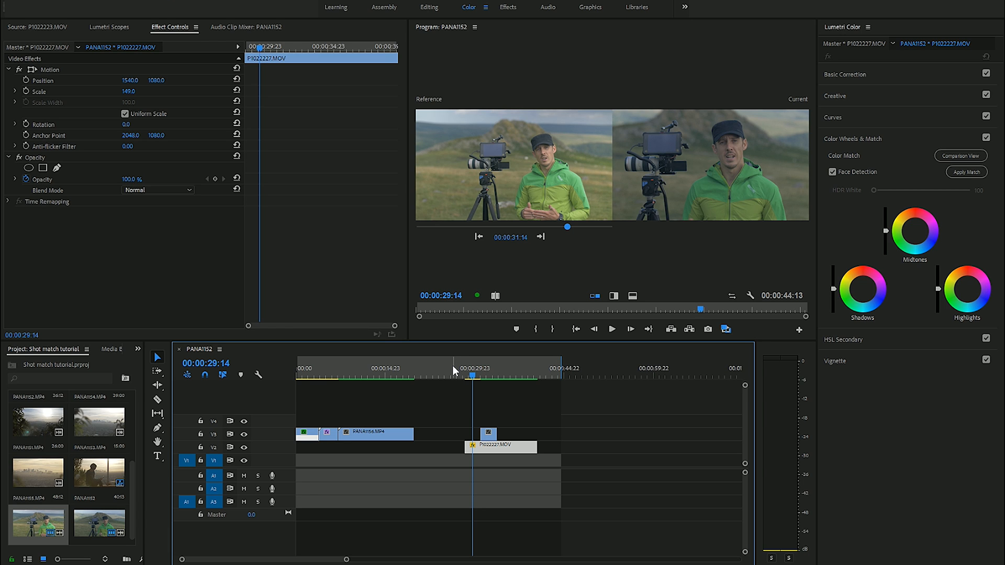
{"action": "mouse_move", "coordinate": [553, 179]}
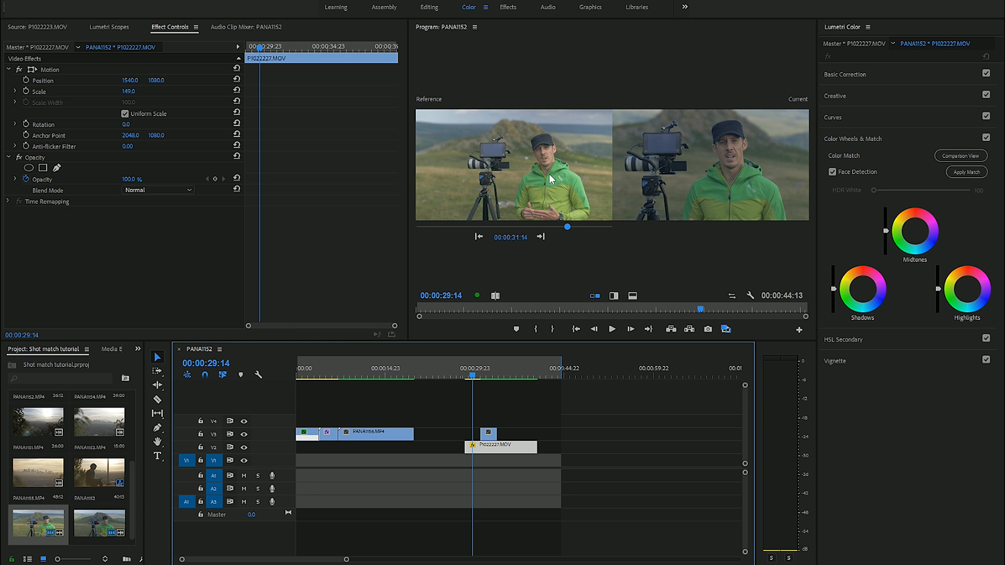
{"action": "mouse_move", "coordinate": [773, 158]}
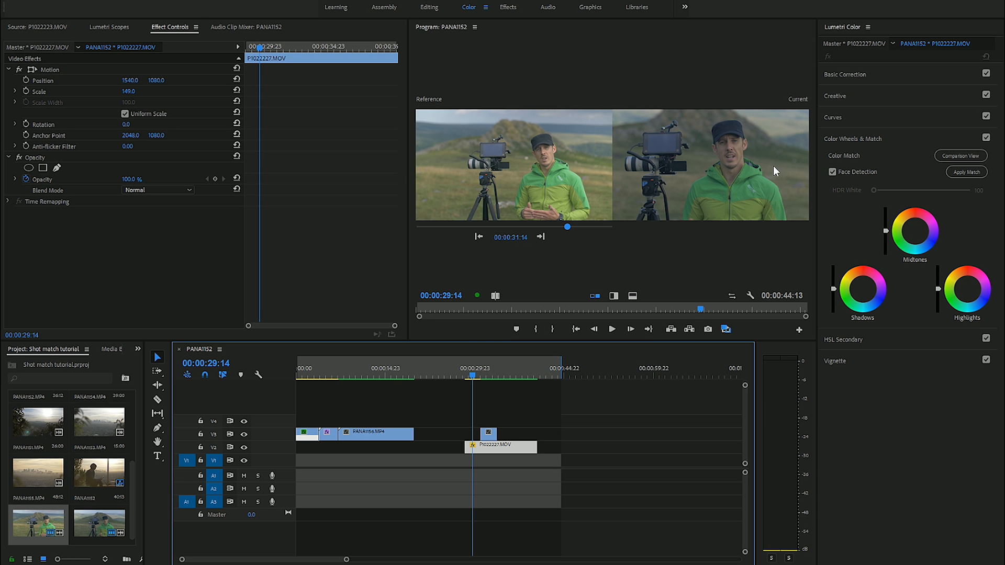
{"action": "mouse_move", "coordinate": [899, 168]}
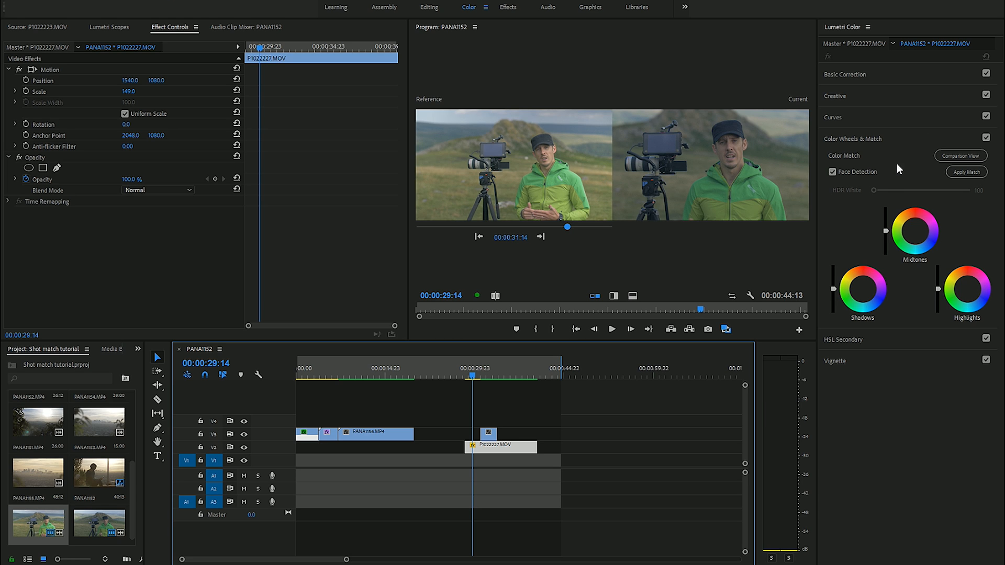
{"action": "mouse_move", "coordinate": [722, 164]}
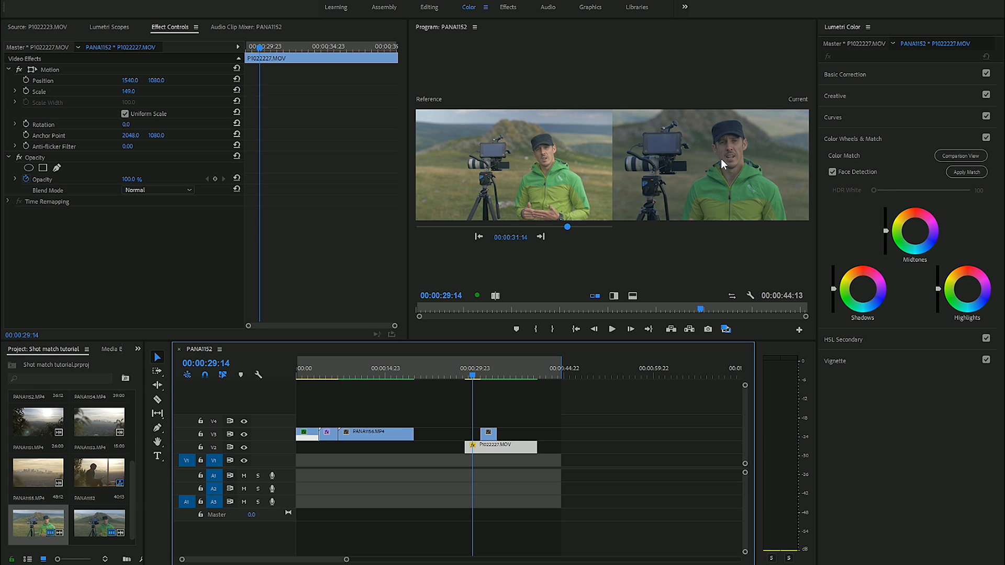
{"action": "mouse_move", "coordinate": [768, 163]}
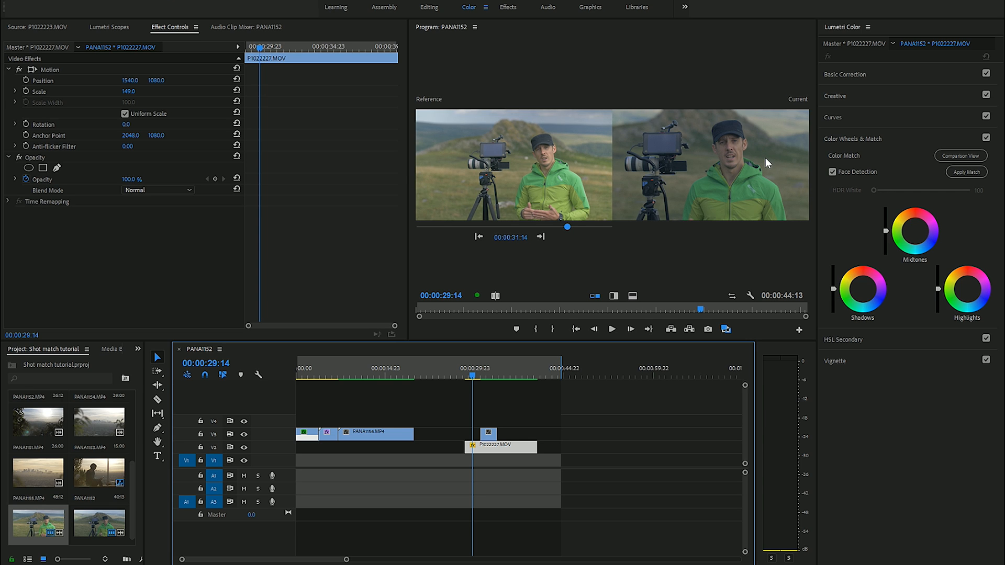
{"action": "mouse_move", "coordinate": [566, 208]}
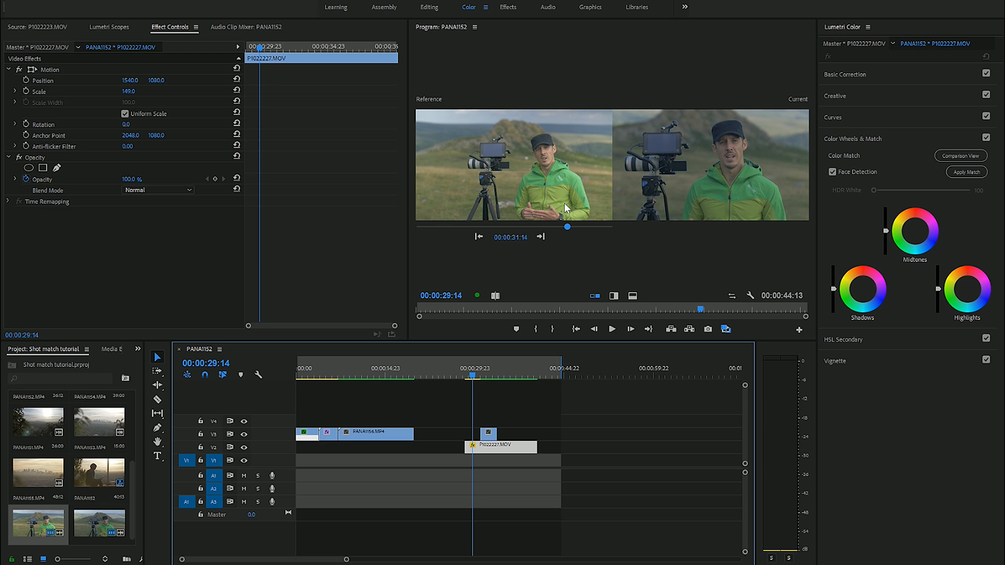
{"action": "mouse_move", "coordinate": [480, 194]}
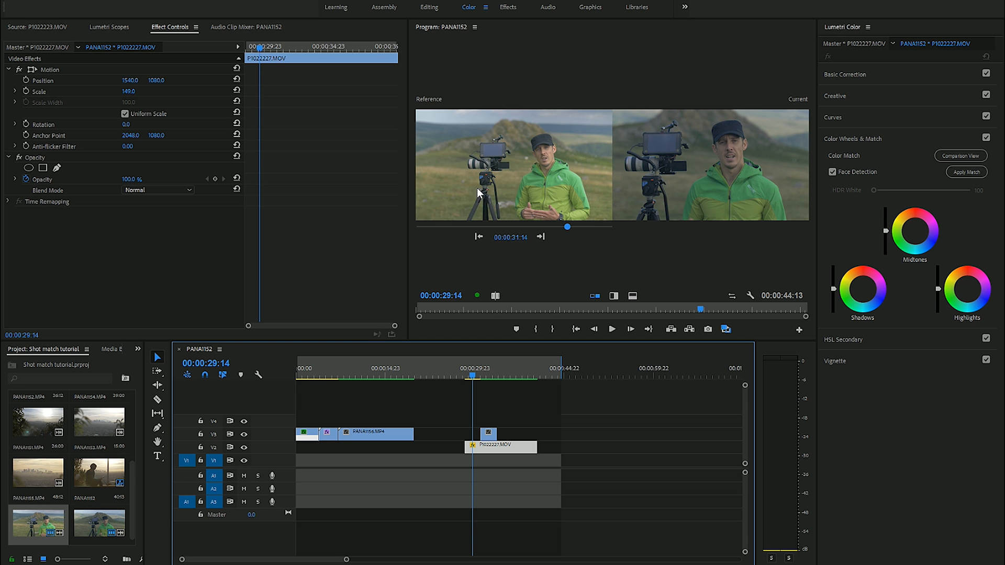
{"action": "mouse_move", "coordinate": [741, 179]}
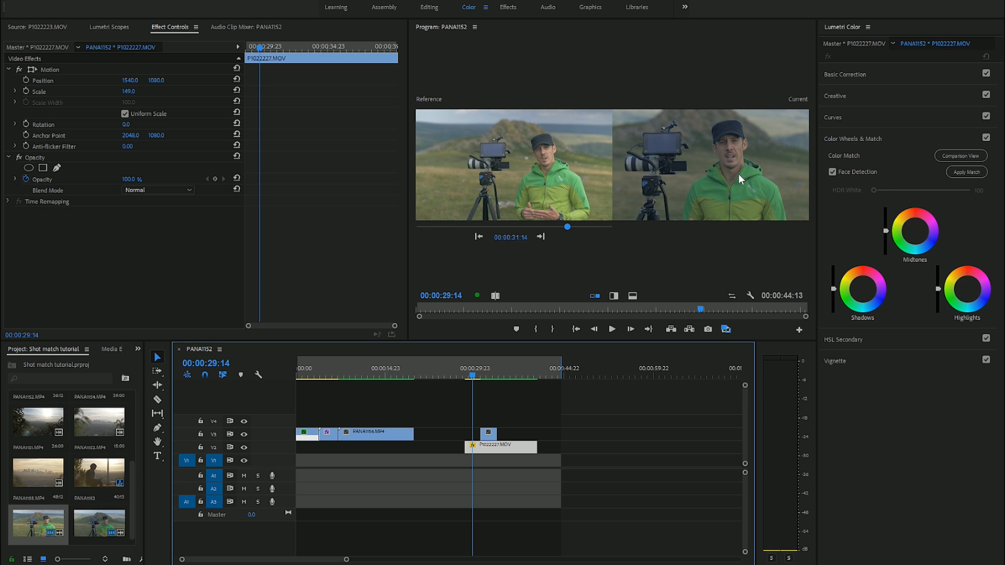
{"action": "mouse_move", "coordinate": [742, 183]}
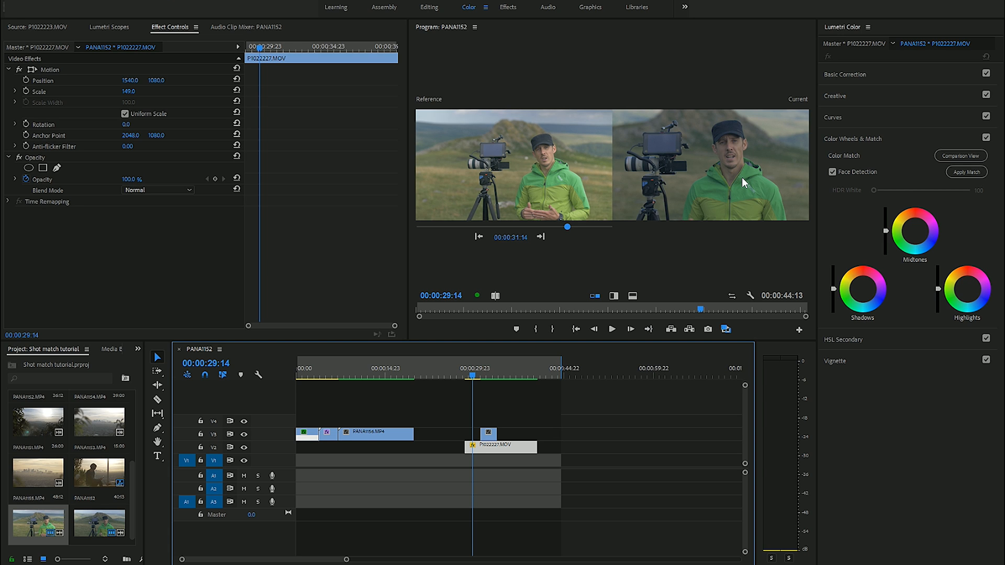
{"action": "mouse_move", "coordinate": [652, 178]}
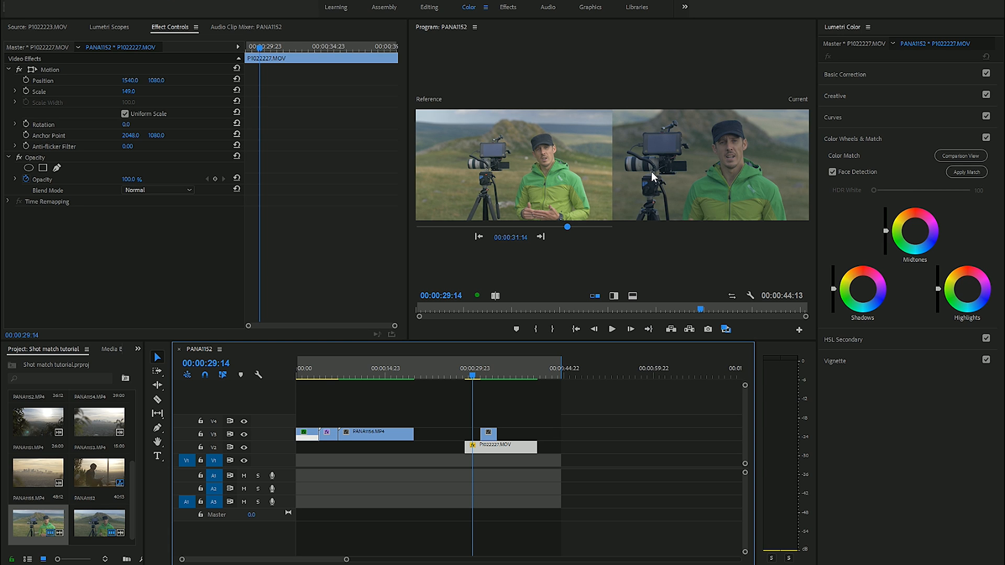
{"action": "mouse_move", "coordinate": [668, 178]}
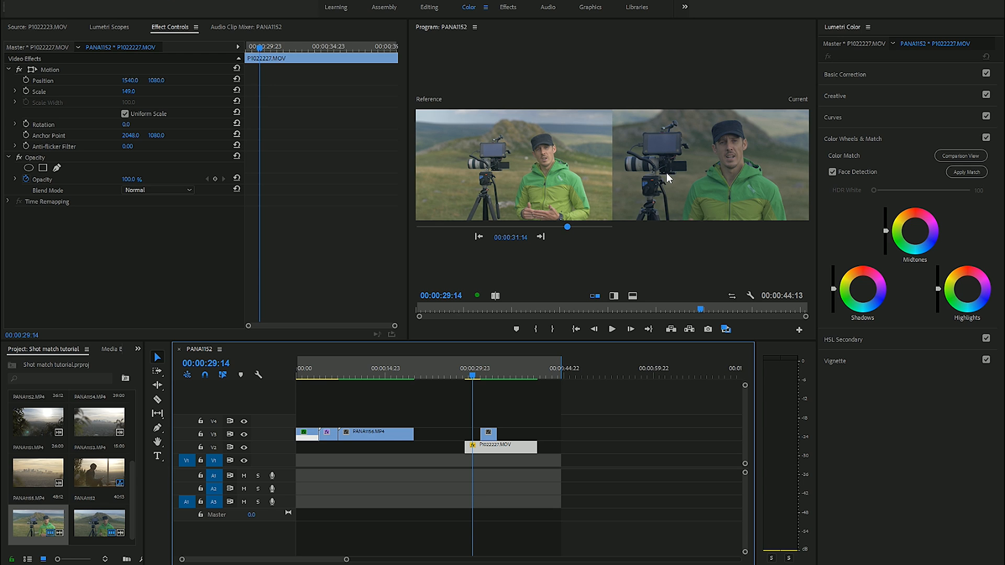
{"action": "mouse_move", "coordinate": [705, 160]}
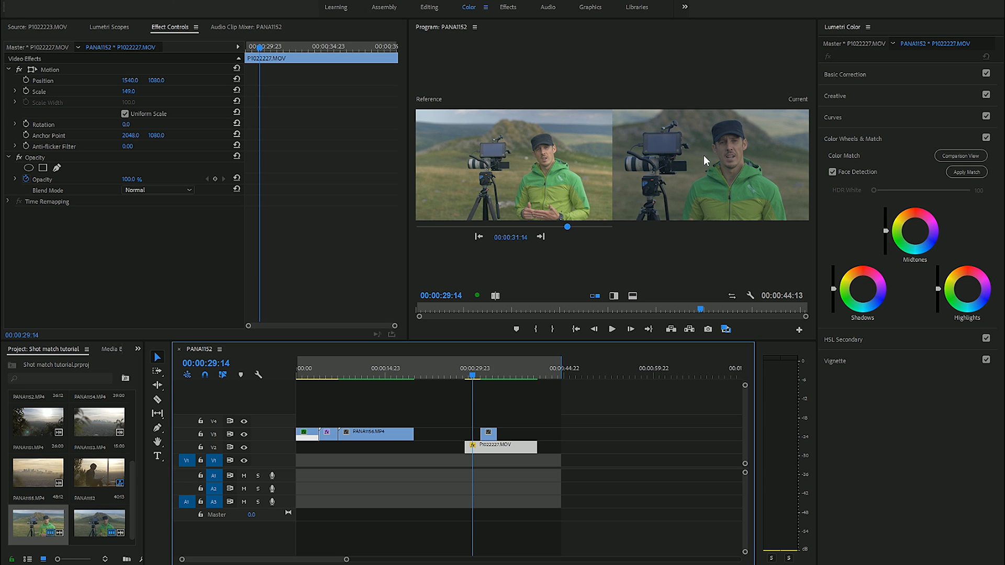
{"action": "mouse_move", "coordinate": [733, 160]}
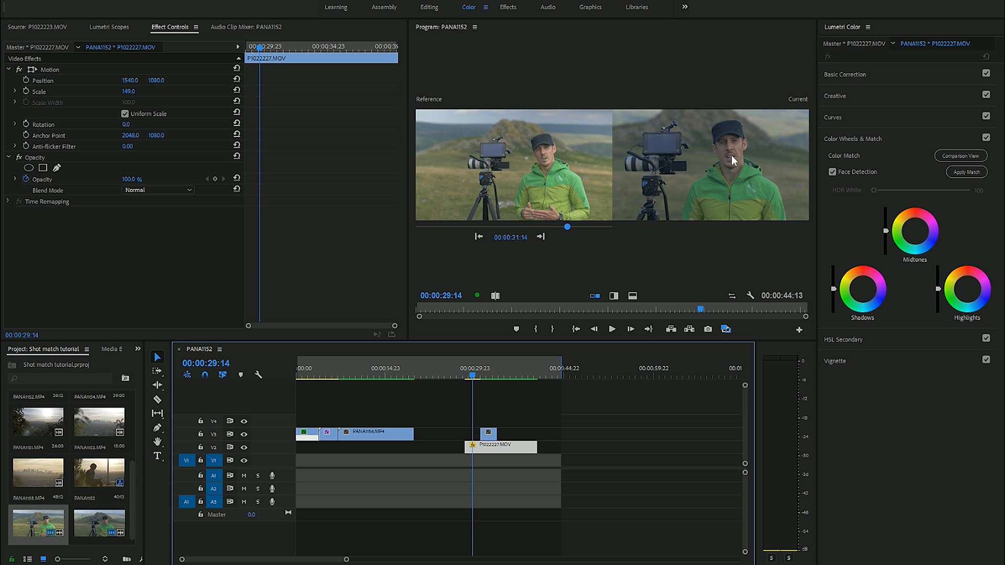
{"action": "mouse_move", "coordinate": [699, 129]}
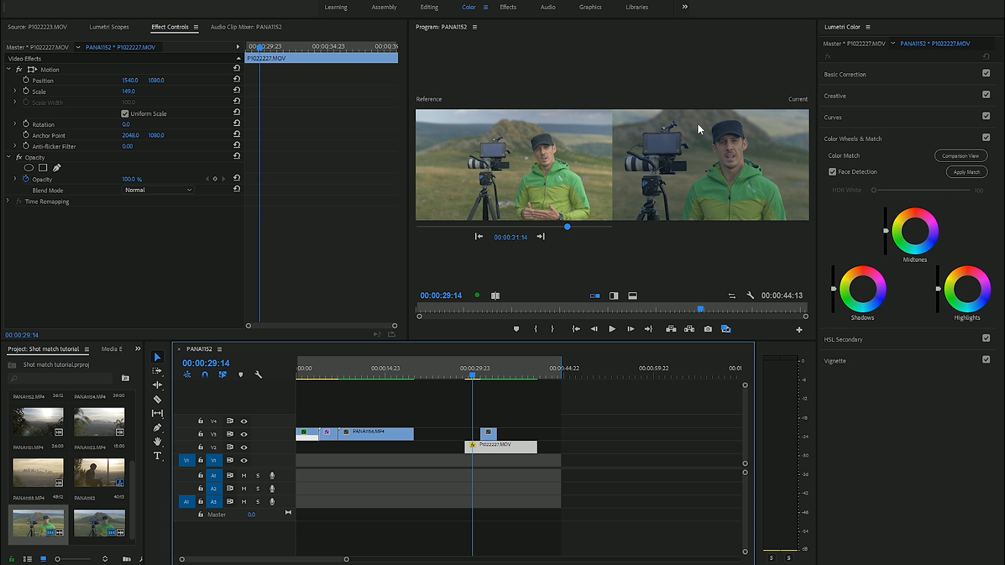
{"action": "mouse_move", "coordinate": [715, 150]}
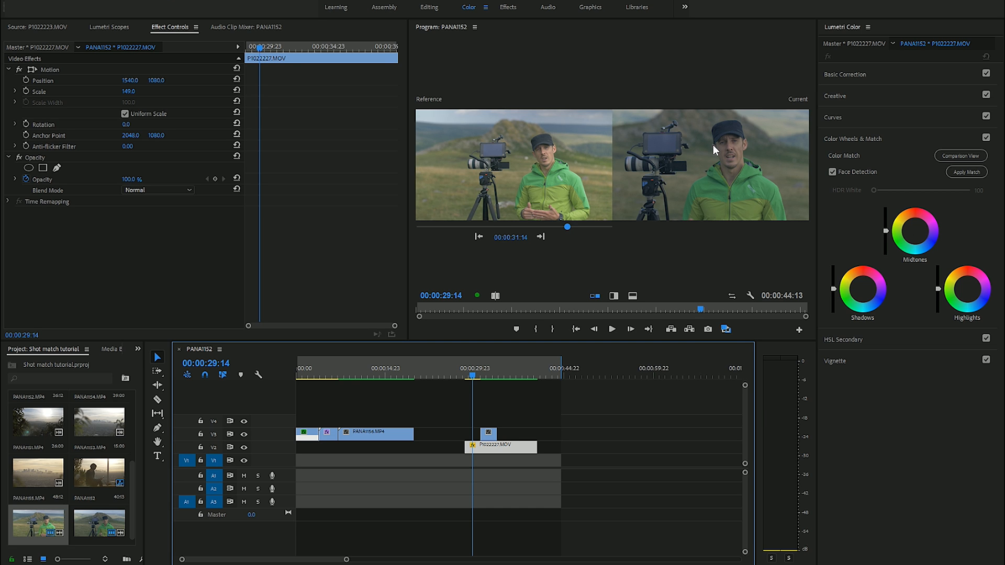
{"action": "mouse_move", "coordinate": [512, 439]}
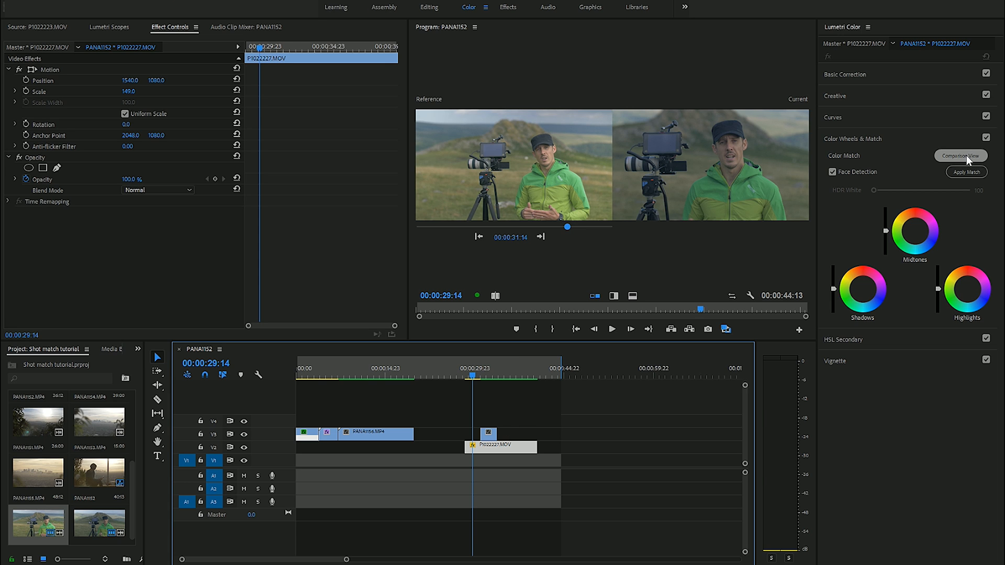
{"action": "mouse_move", "coordinate": [967, 171]}
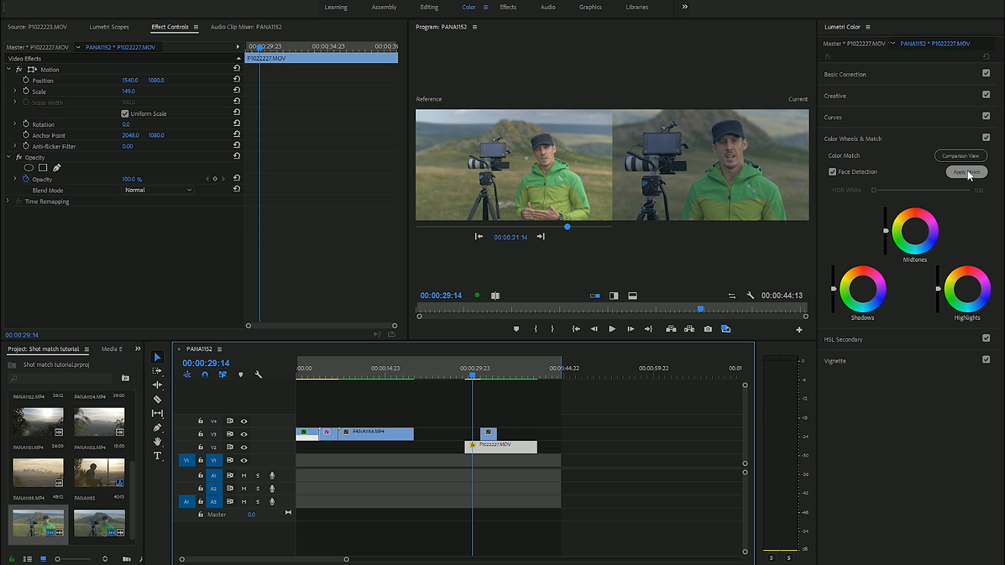
Apply the colour match to the close-up interview clip and check it in split view, then side by side
{"action": "left_click", "coordinate": [965, 172]}
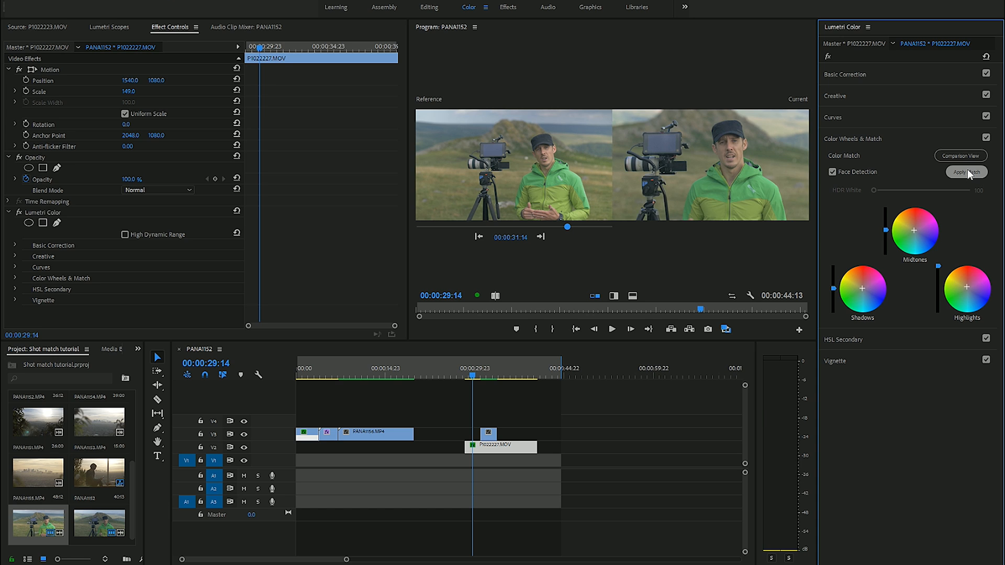
{"action": "left_click", "coordinate": [966, 172]}
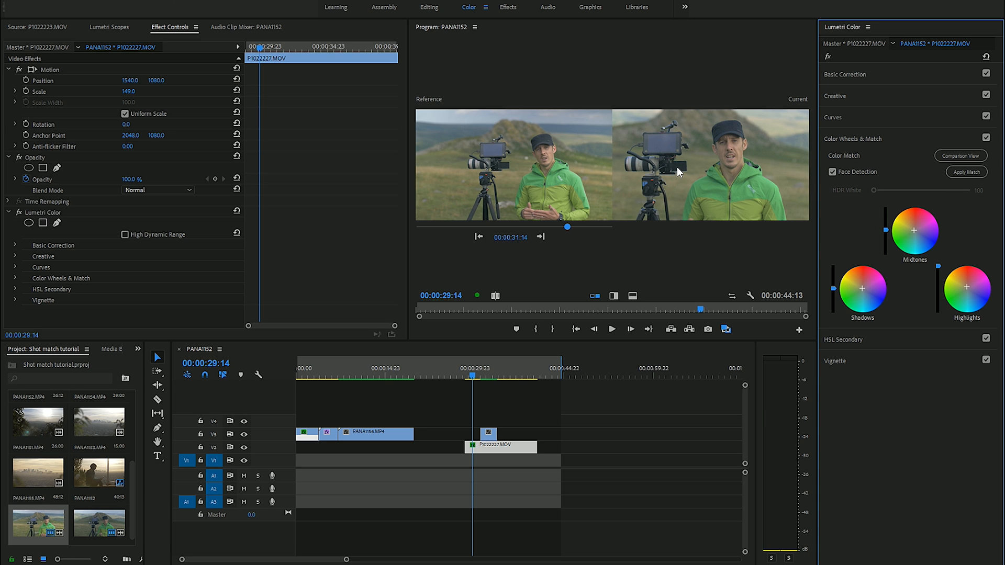
{"action": "mouse_move", "coordinate": [751, 182]}
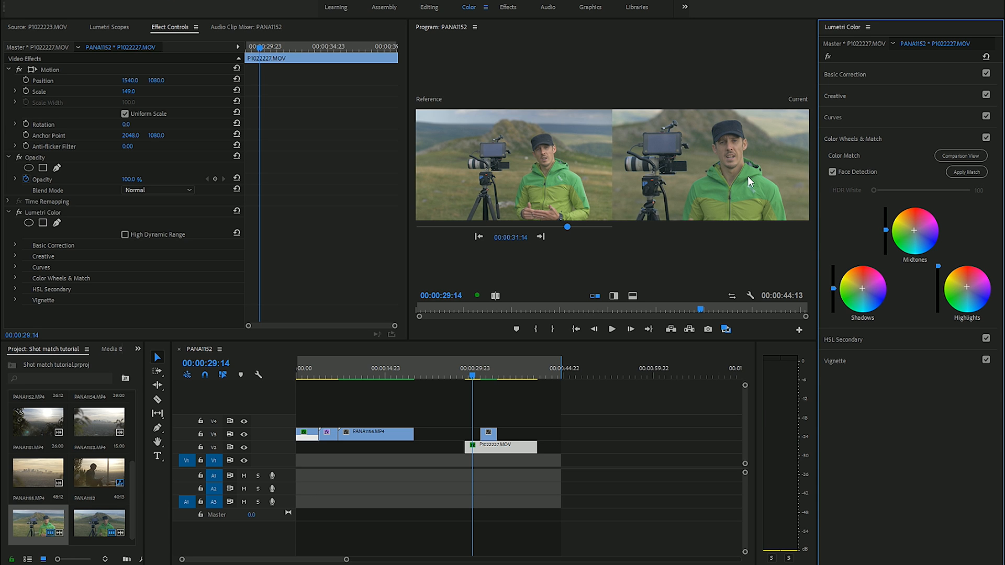
{"action": "mouse_move", "coordinate": [754, 198]}
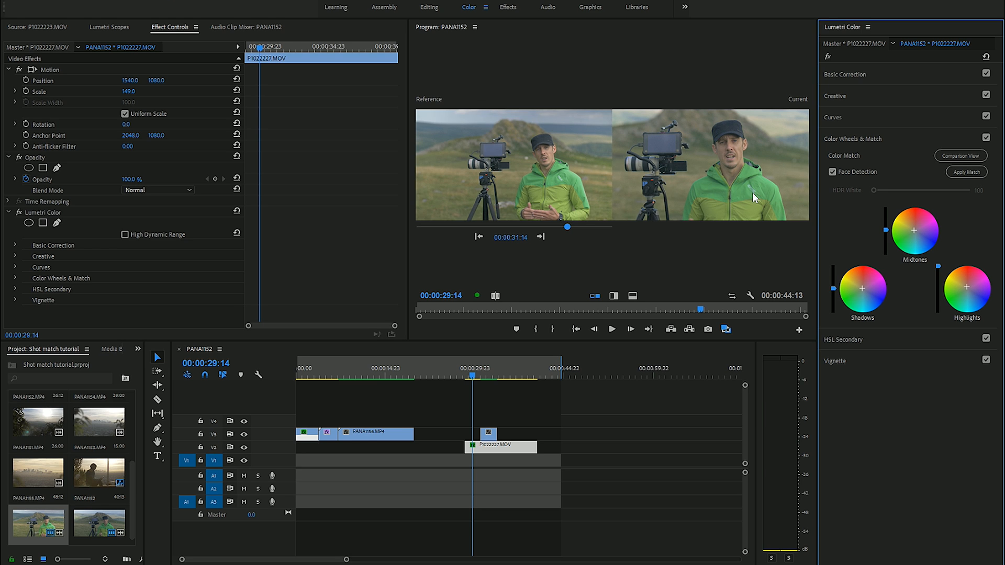
{"action": "mouse_move", "coordinate": [723, 194]}
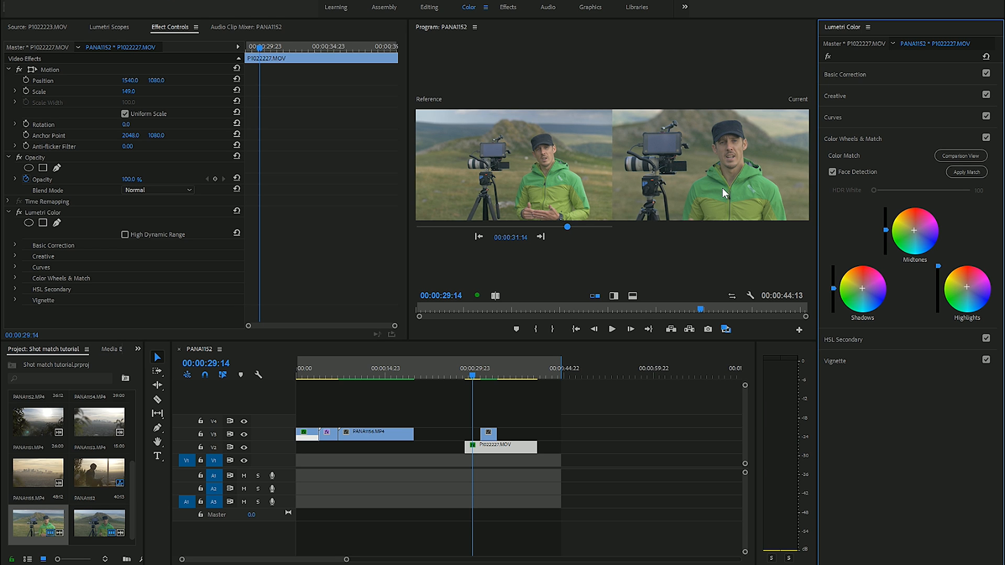
{"action": "mouse_move", "coordinate": [597, 283]}
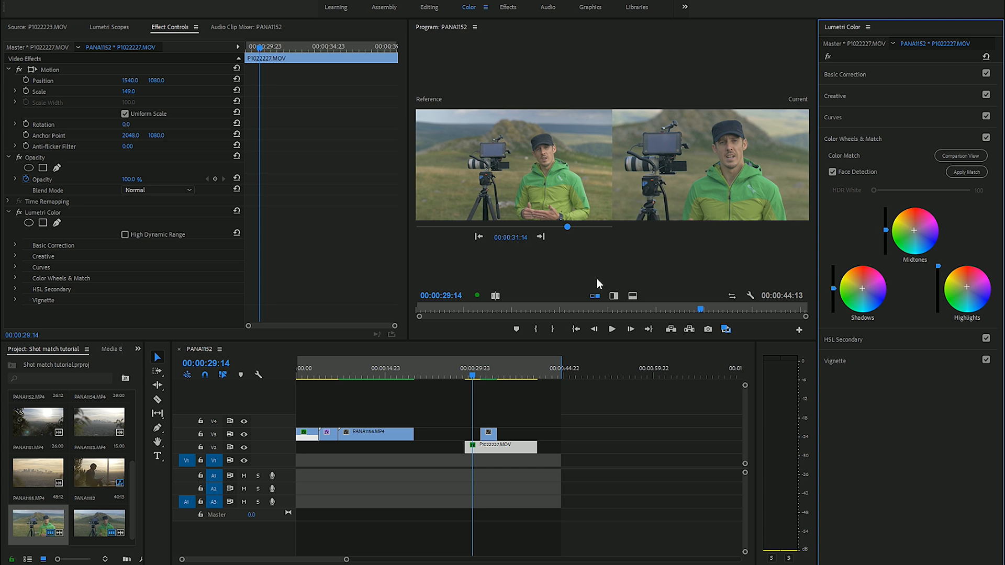
{"action": "left_click", "coordinate": [612, 295]}
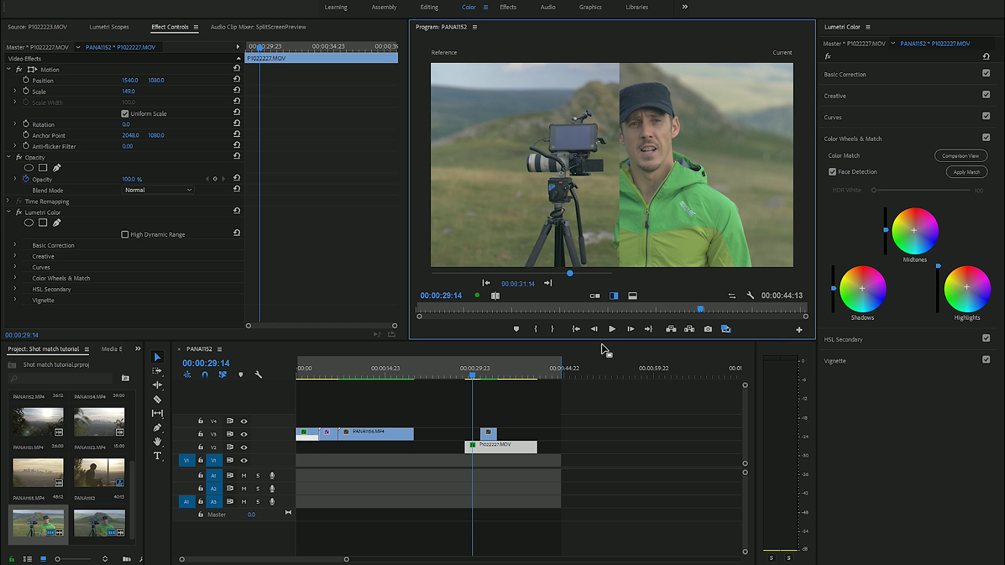
{"action": "left_click", "coordinate": [594, 295]}
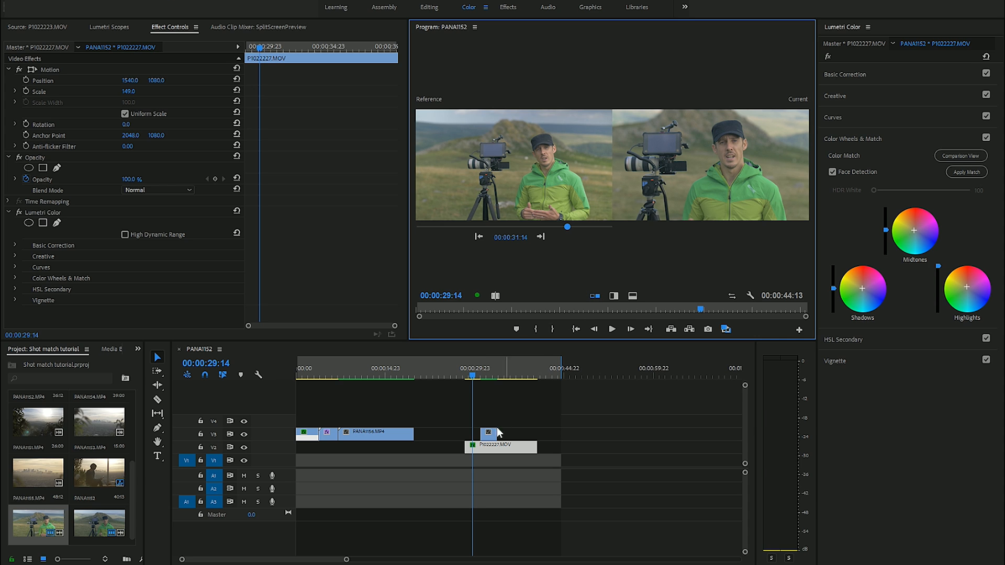
Expand Basic Correction for the matched close-up to adjust Highlights and Blacks
{"action": "left_click", "coordinate": [845, 74]}
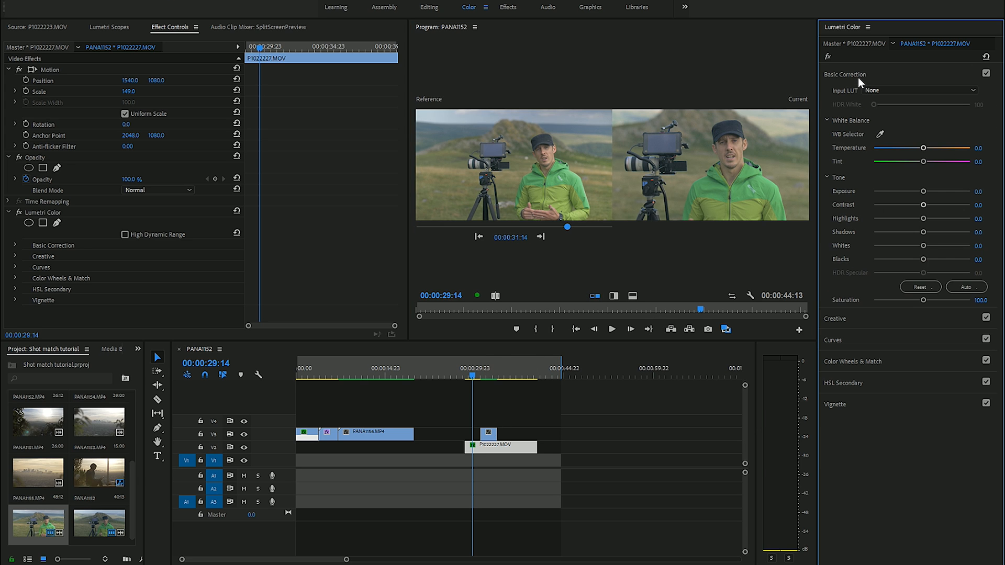
{"action": "mouse_move", "coordinate": [733, 182]}
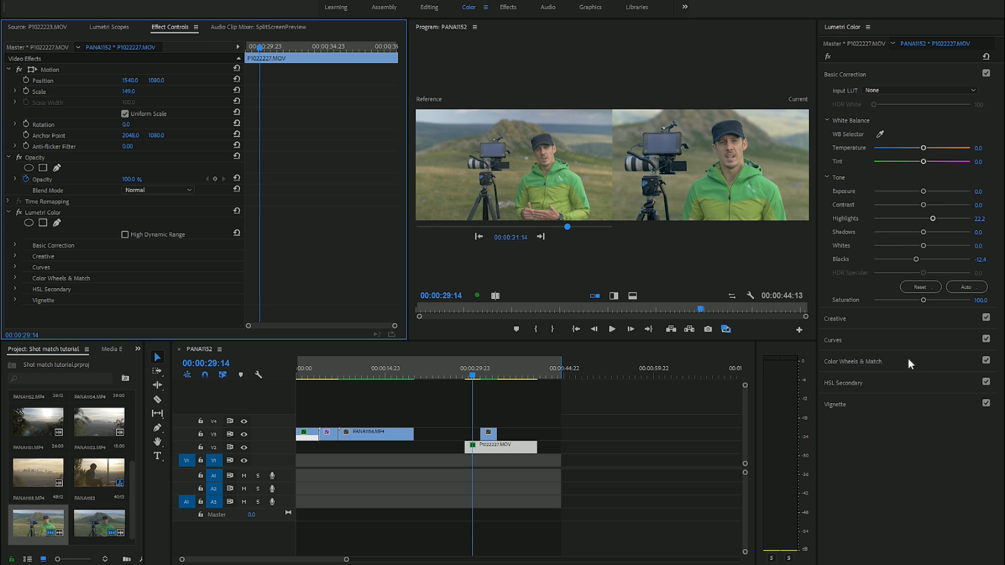
{"action": "mouse_move", "coordinate": [597, 177]}
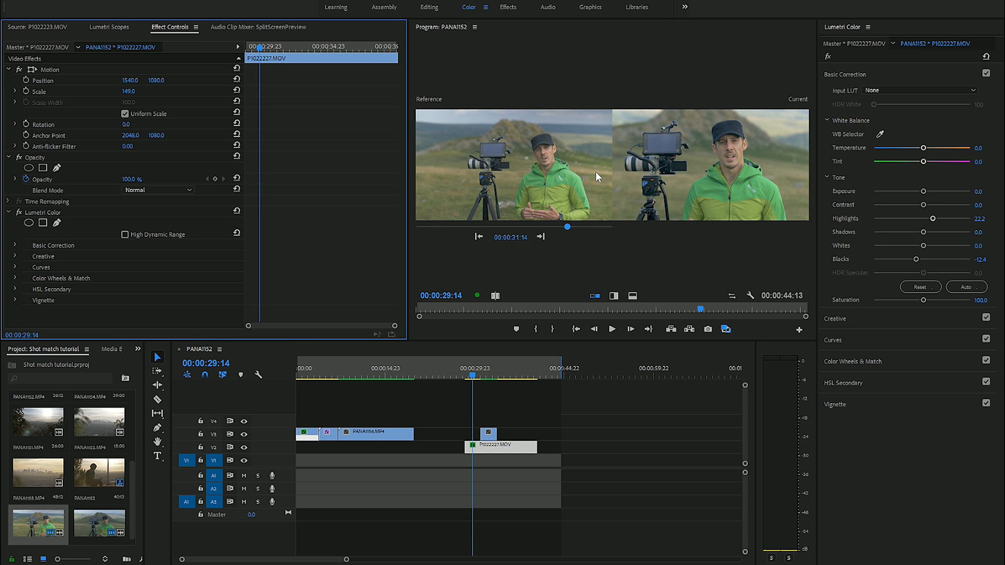
{"action": "mouse_move", "coordinate": [673, 178]}
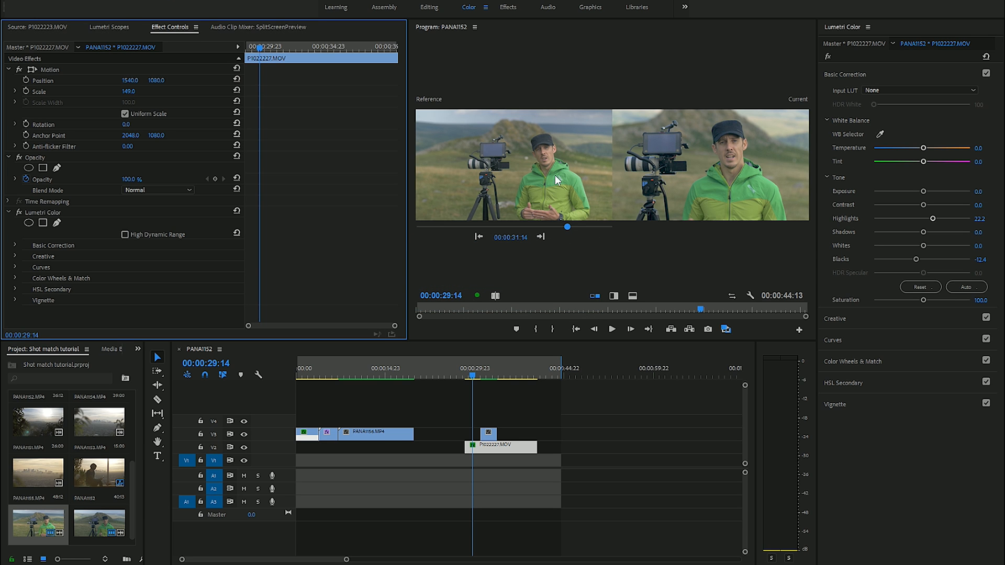
{"action": "mouse_move", "coordinate": [686, 208]}
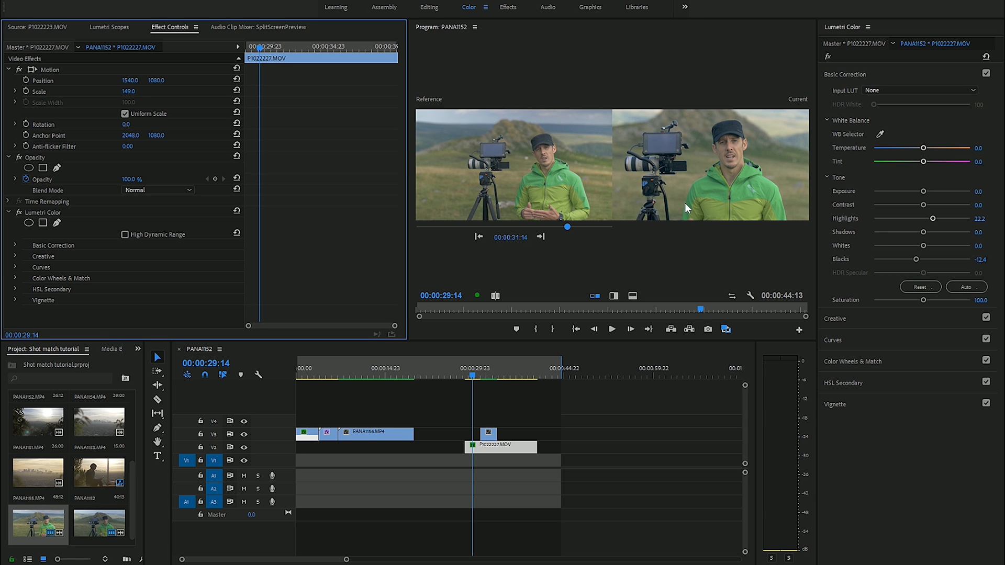
{"action": "mouse_move", "coordinate": [733, 196]}
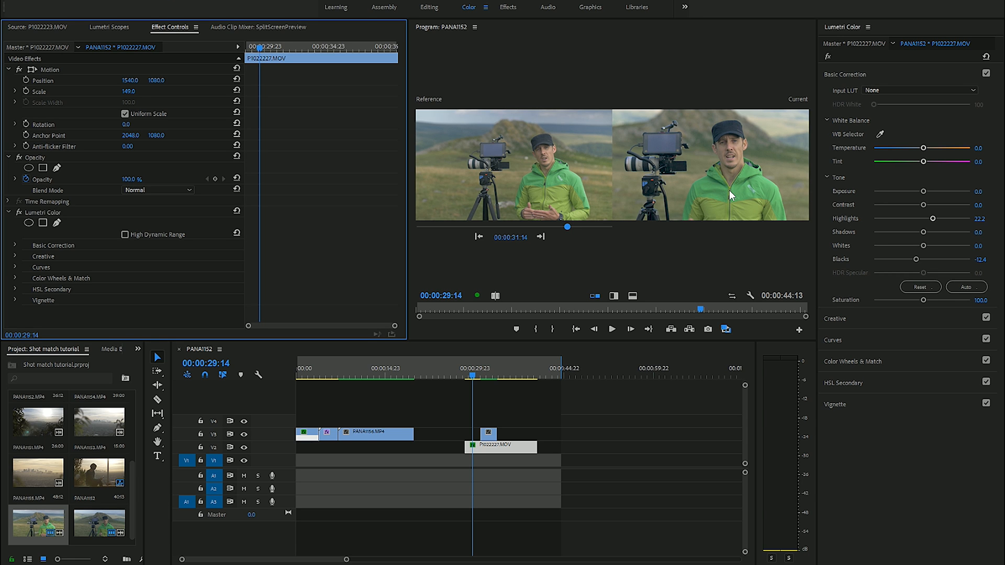